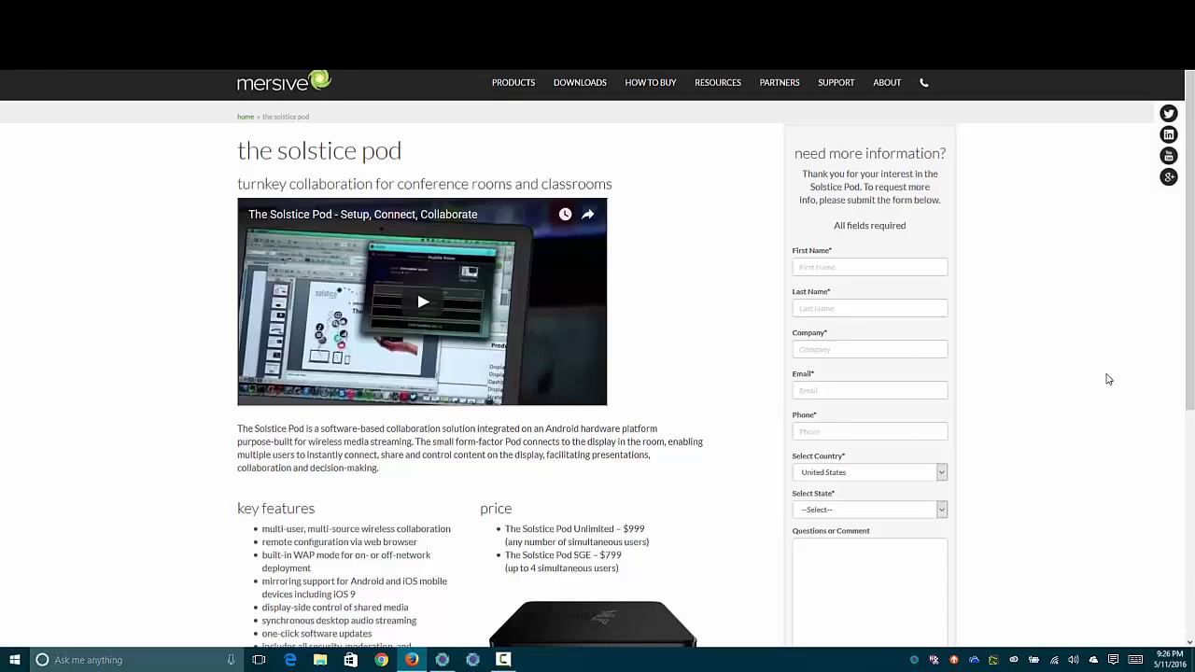
{"action": "mouse_move", "coordinate": [1100, 381]}
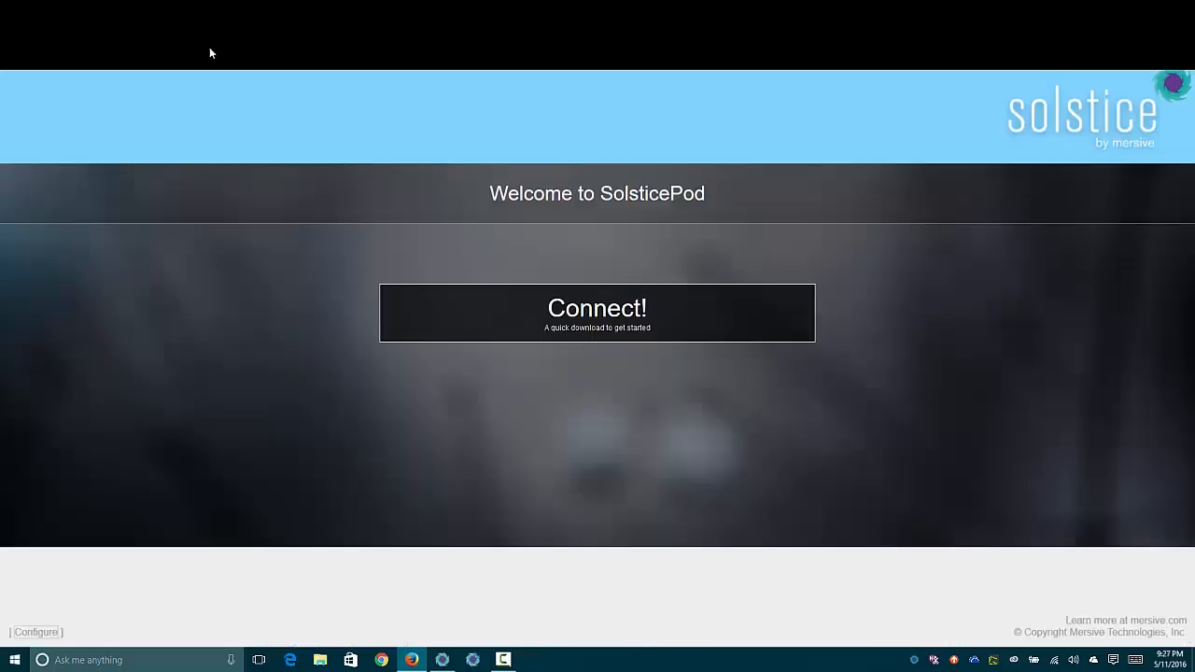
{"action": "mouse_move", "coordinate": [230, 345]}
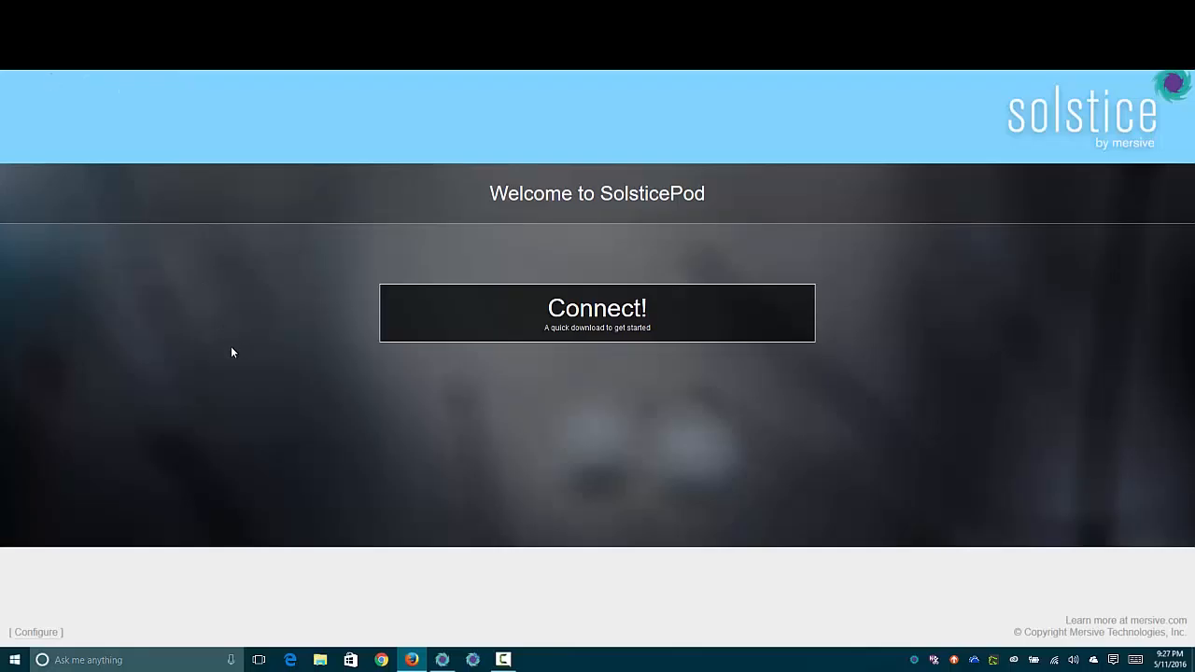
{"action": "mouse_move", "coordinate": [239, 362]}
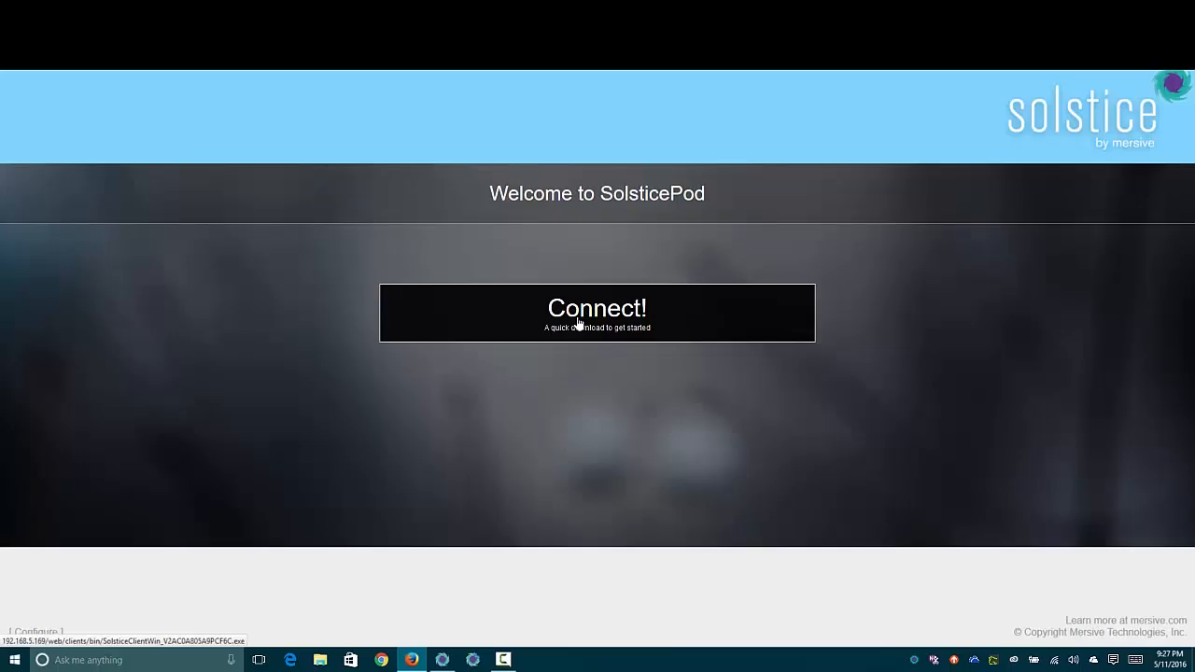
{"action": "mouse_move", "coordinate": [587, 332]}
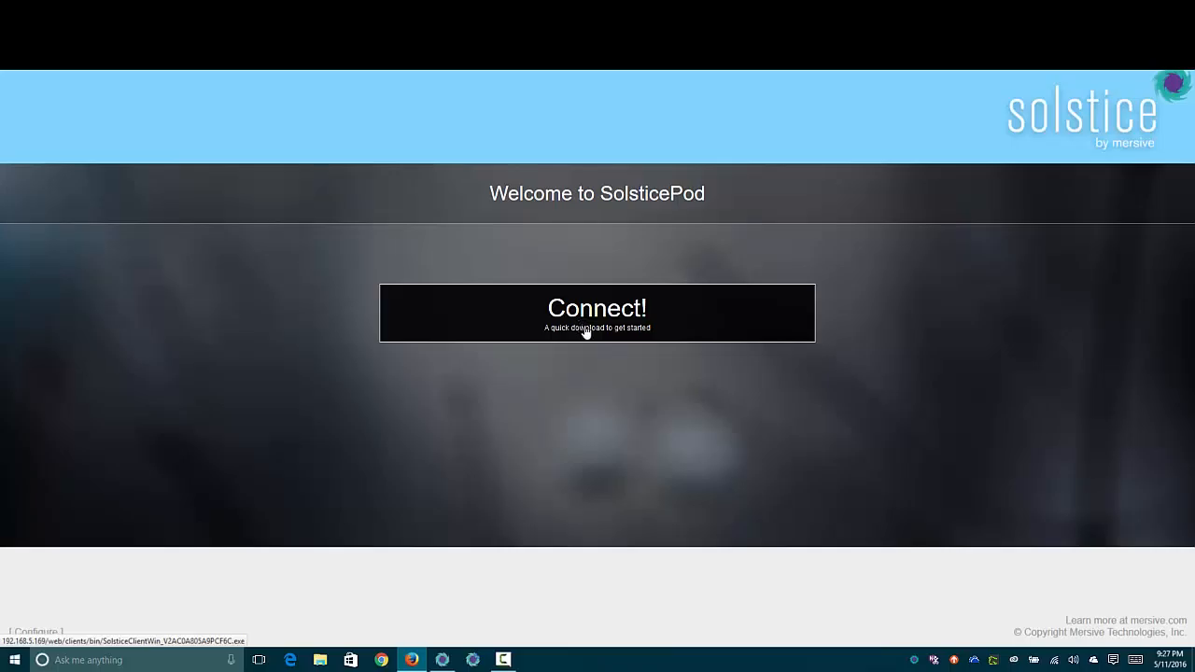
{"action": "mouse_move", "coordinate": [608, 433]}
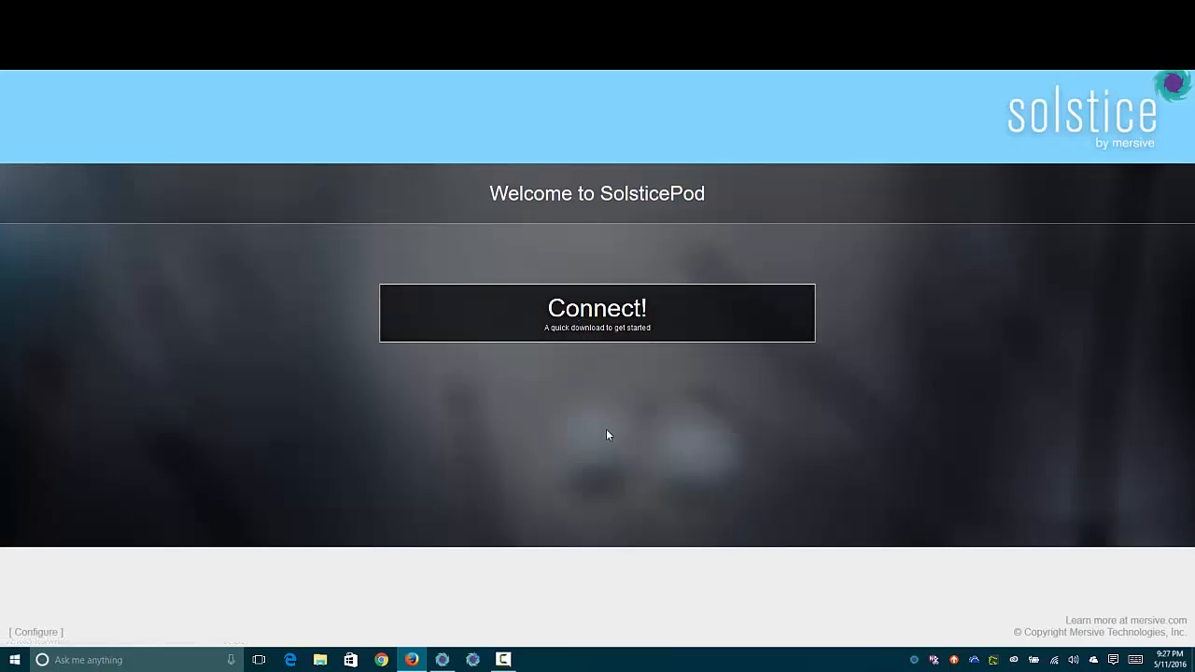
{"action": "mouse_move", "coordinate": [35, 631]}
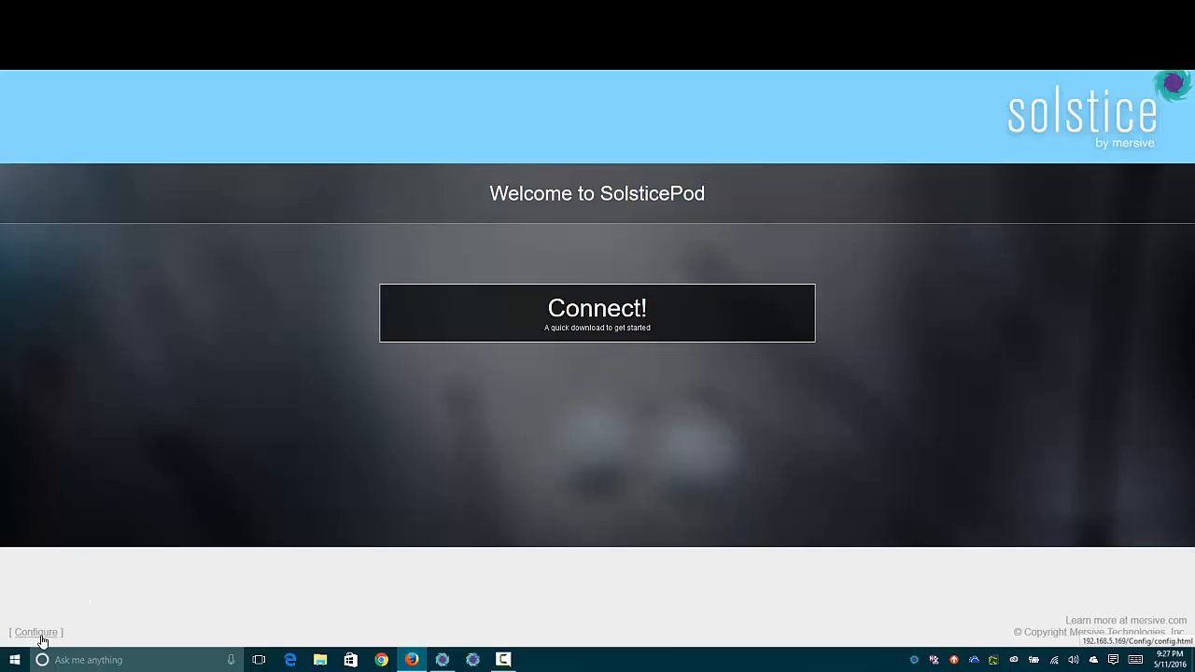
Review the pod's Display settings from Naming and Appearance through Access Control, Resource Restriction and System.
{"action": "left_click", "coordinate": [36, 631]}
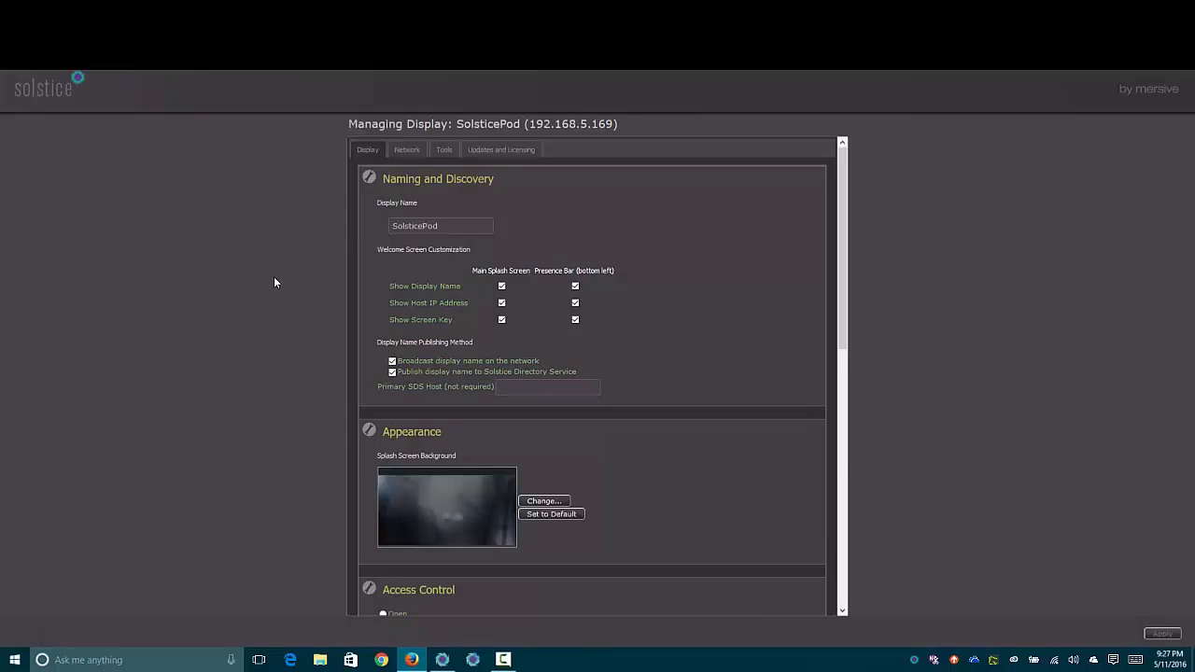
{"action": "mouse_move", "coordinate": [282, 278]}
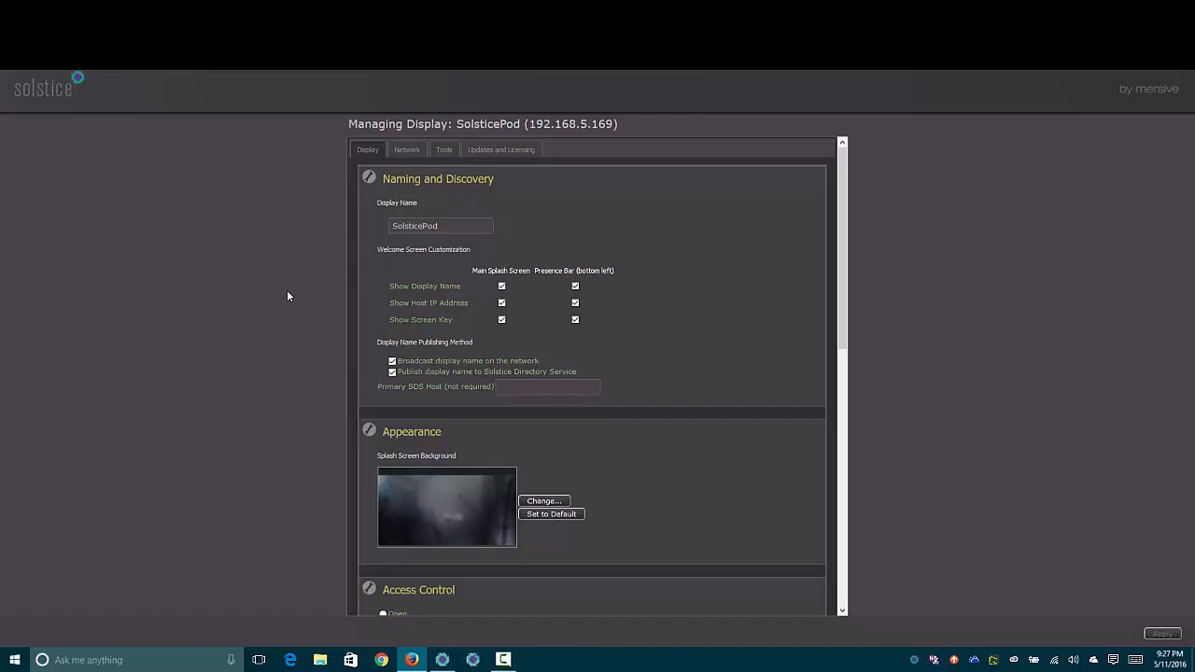
{"action": "scroll", "scroll_direction": "down", "scroll_amount": 3}
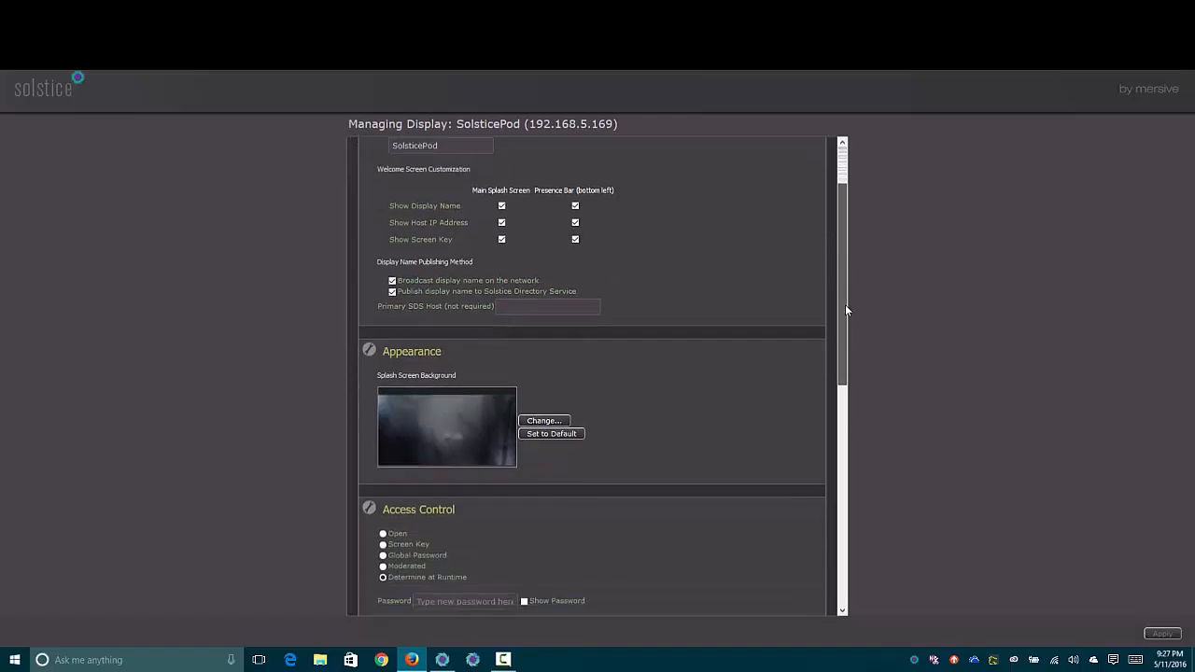
{"action": "scroll", "scroll_direction": "down", "scroll_amount": 3}
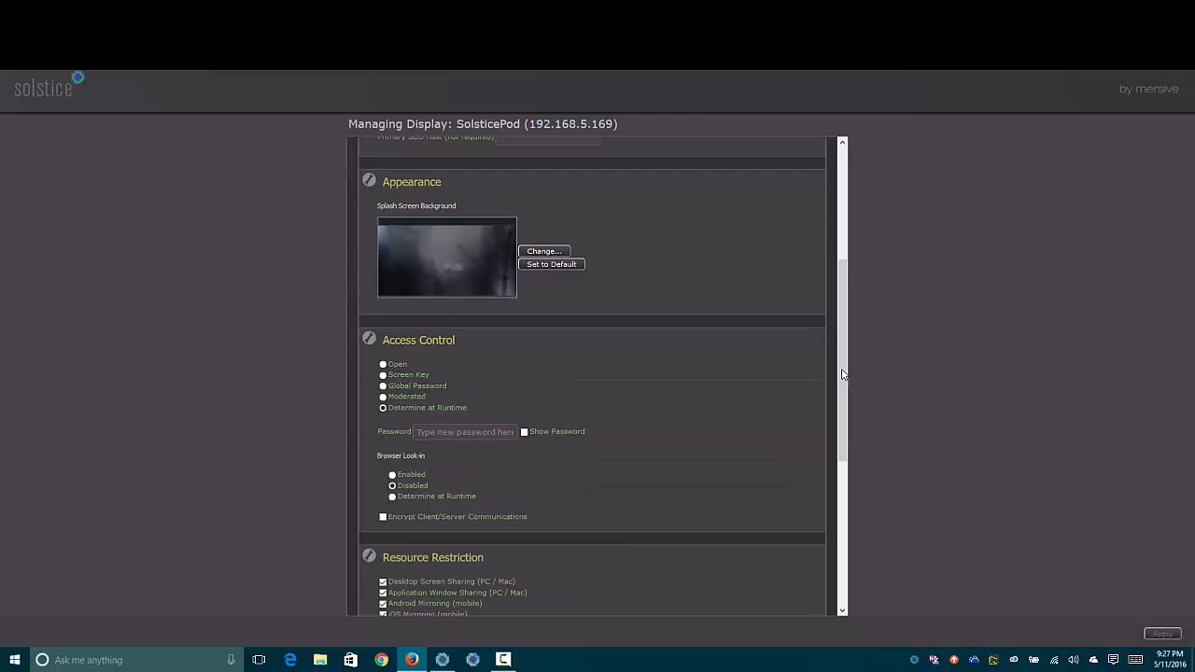
{"action": "mouse_move", "coordinate": [842, 364]}
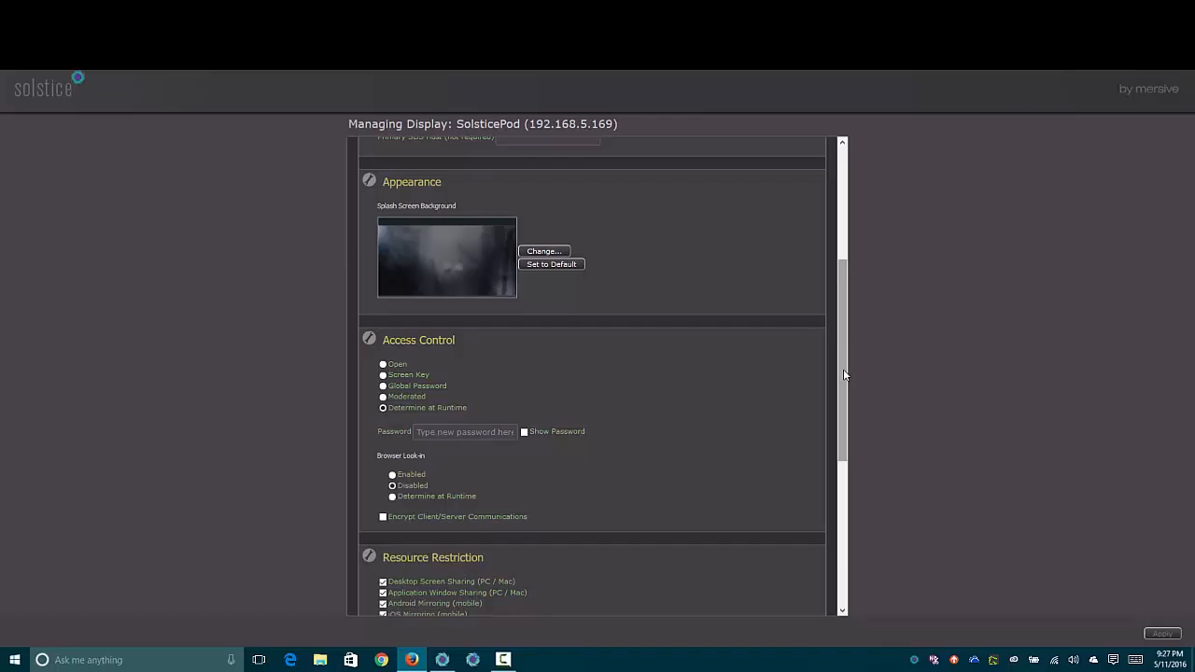
{"action": "scroll", "scroll_direction": "down", "scroll_amount": 3}
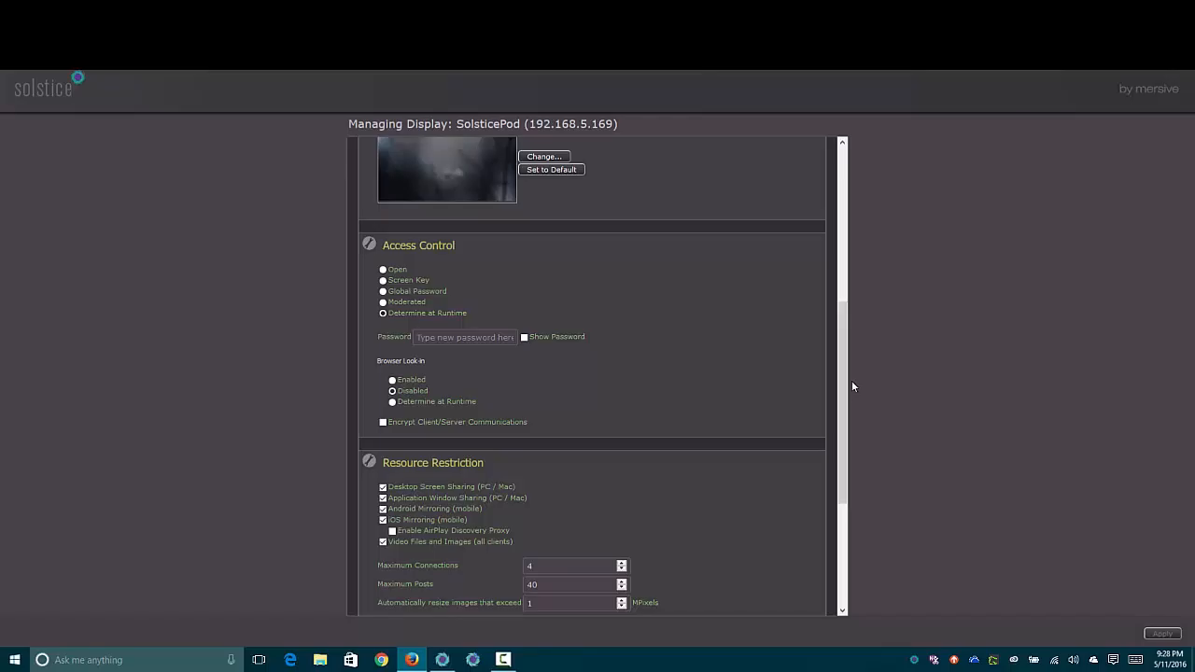
{"action": "scroll", "scroll_direction": "down", "scroll_amount": 3}
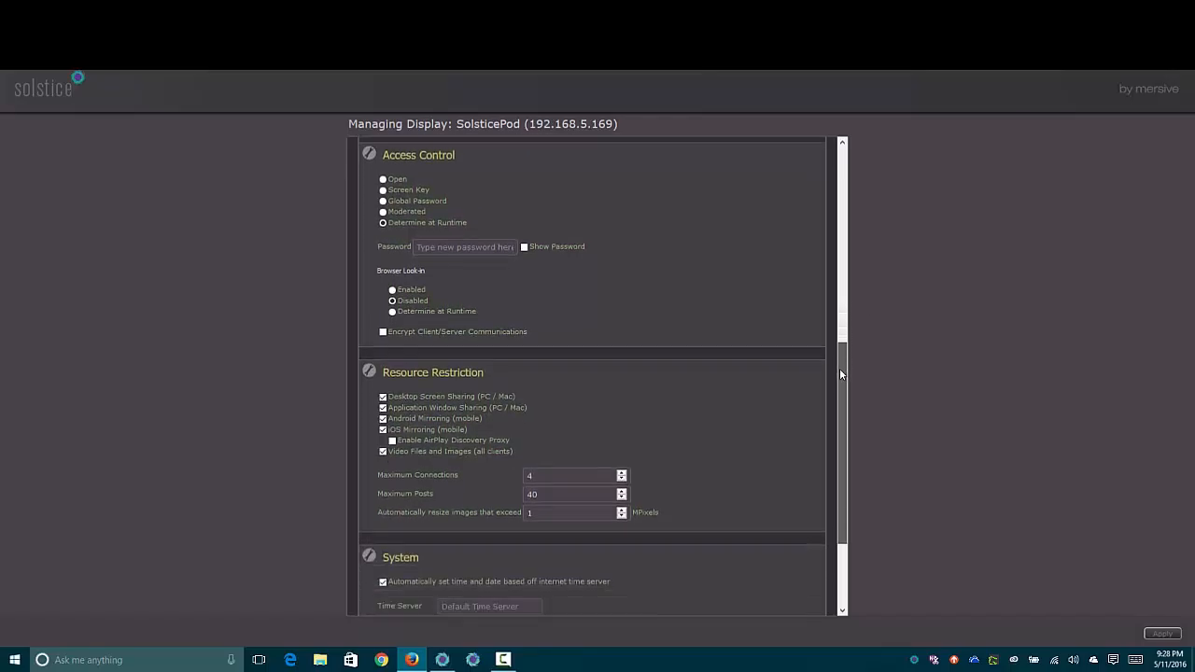
{"action": "scroll", "scroll_direction": "down", "scroll_amount": 3}
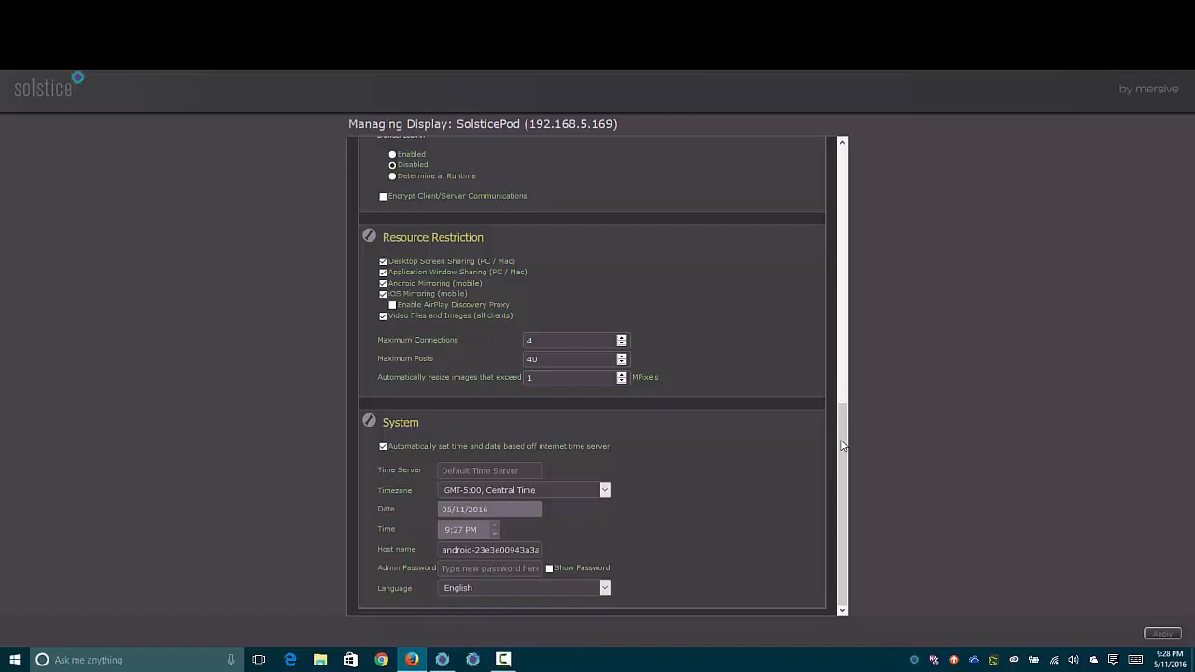
In the Network settings, preview Static IP addressing for Ethernet, then leave it on DHCP.
{"action": "left_click", "coordinate": [407, 149]}
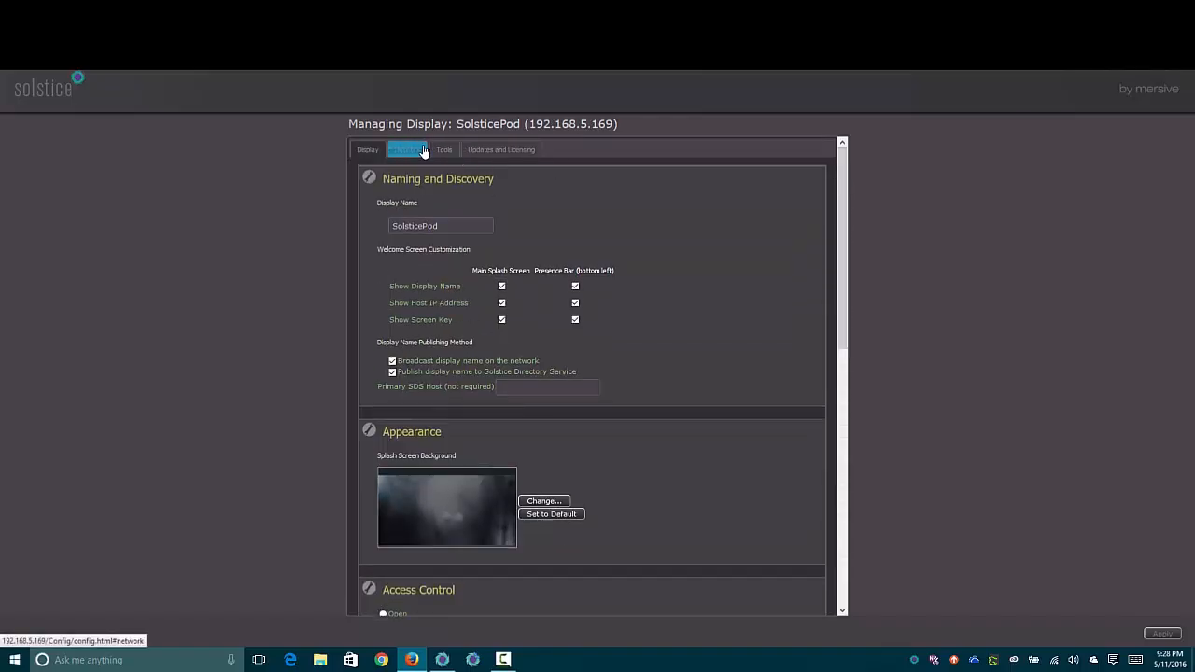
{"action": "left_click", "coordinate": [407, 149]}
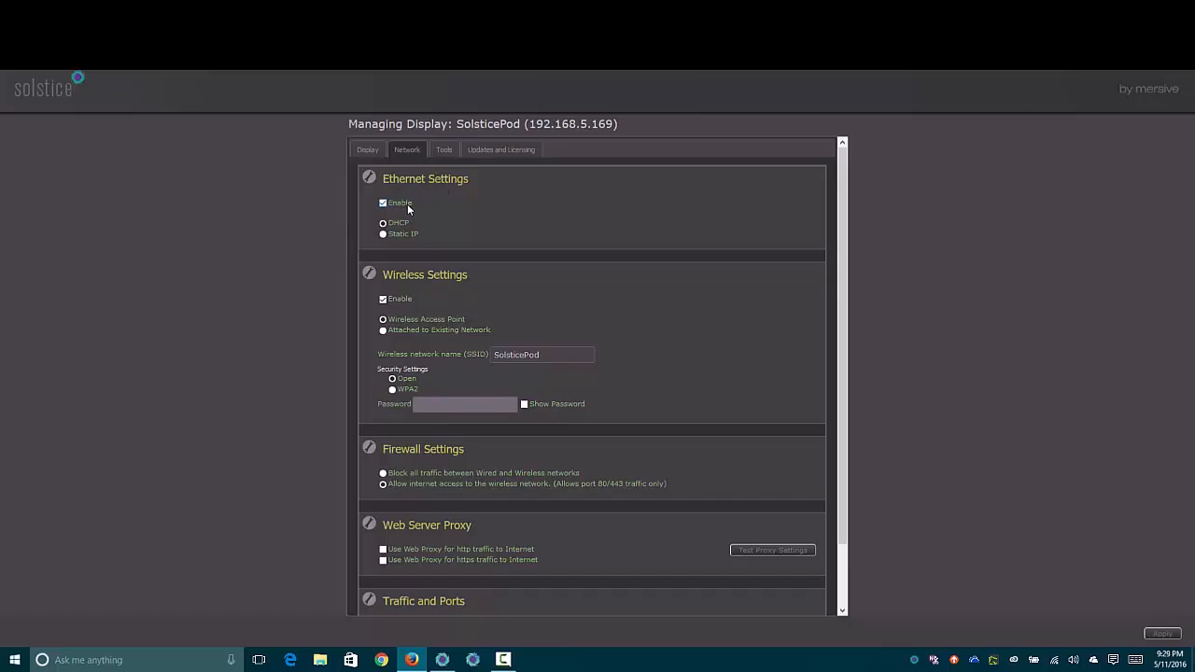
{"action": "mouse_move", "coordinate": [420, 239]}
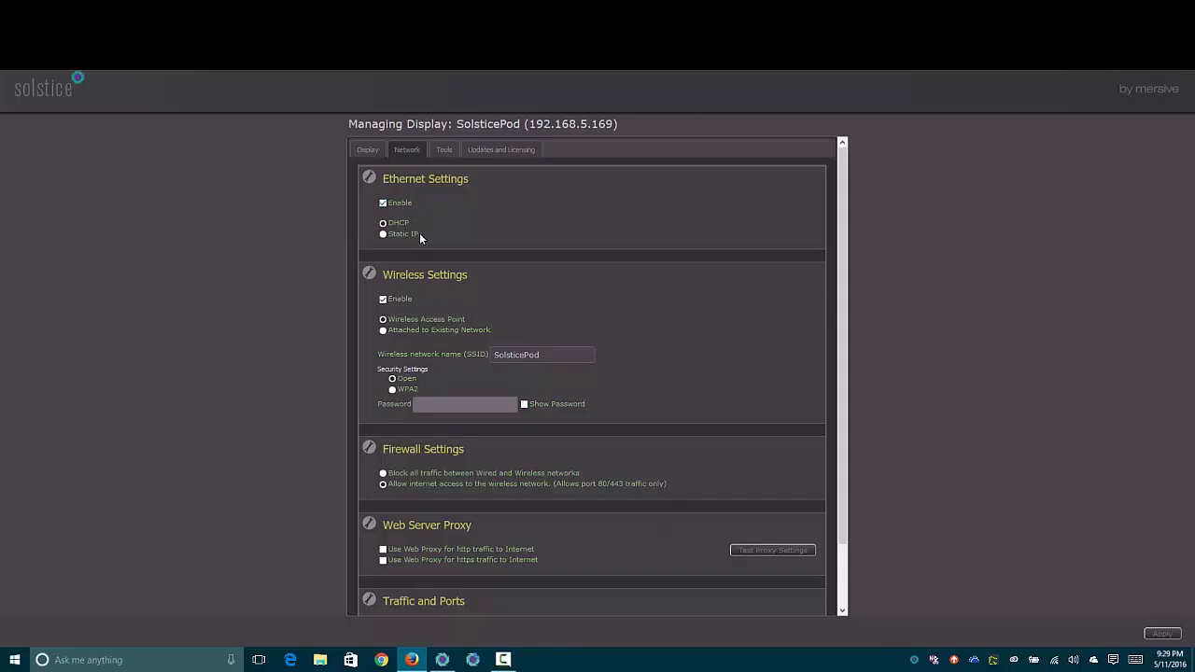
{"action": "left_click", "coordinate": [383, 233]}
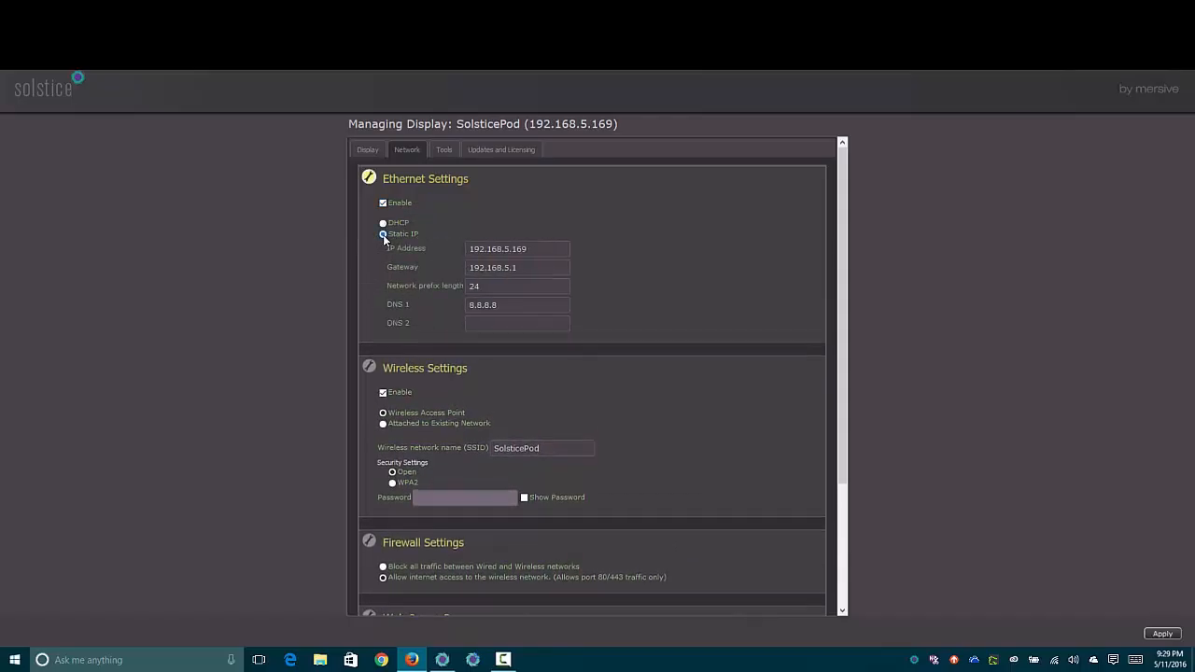
{"action": "left_click", "coordinate": [383, 222]}
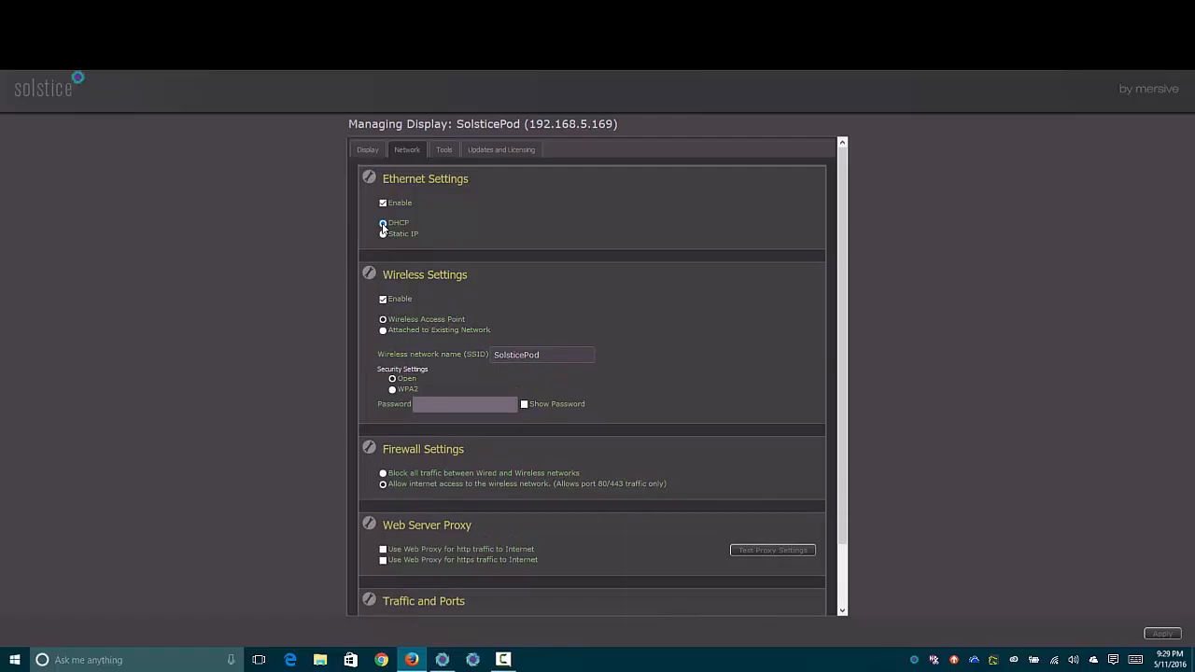
{"action": "left_click", "coordinate": [382, 222]}
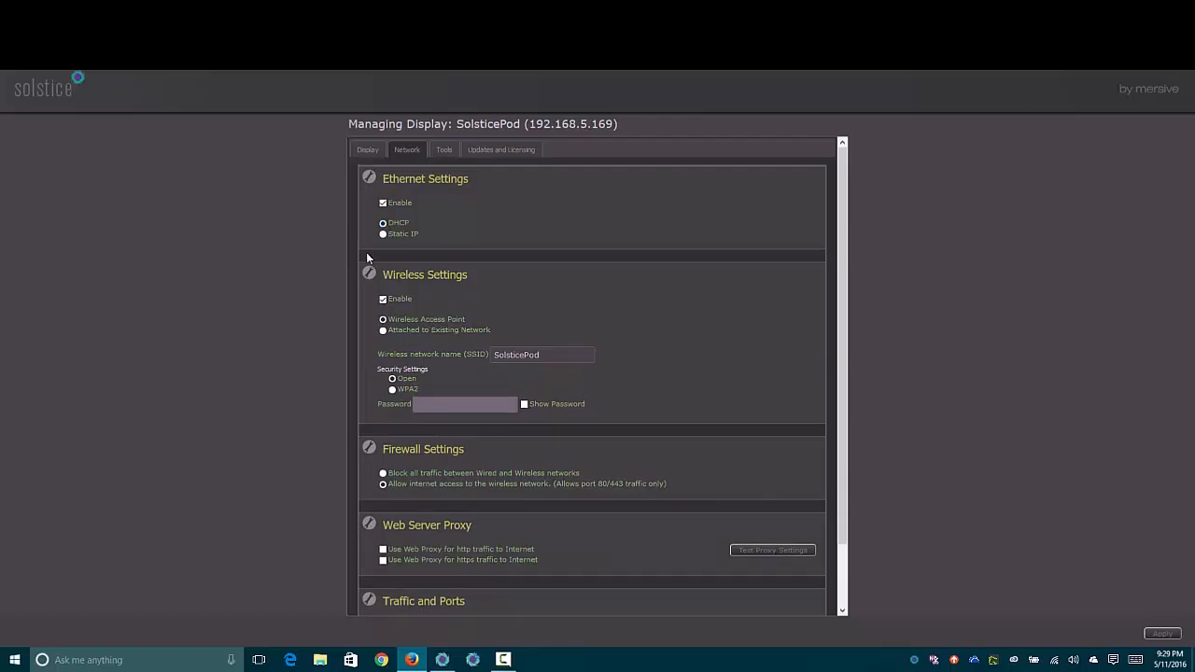
{"action": "mouse_move", "coordinate": [373, 307]}
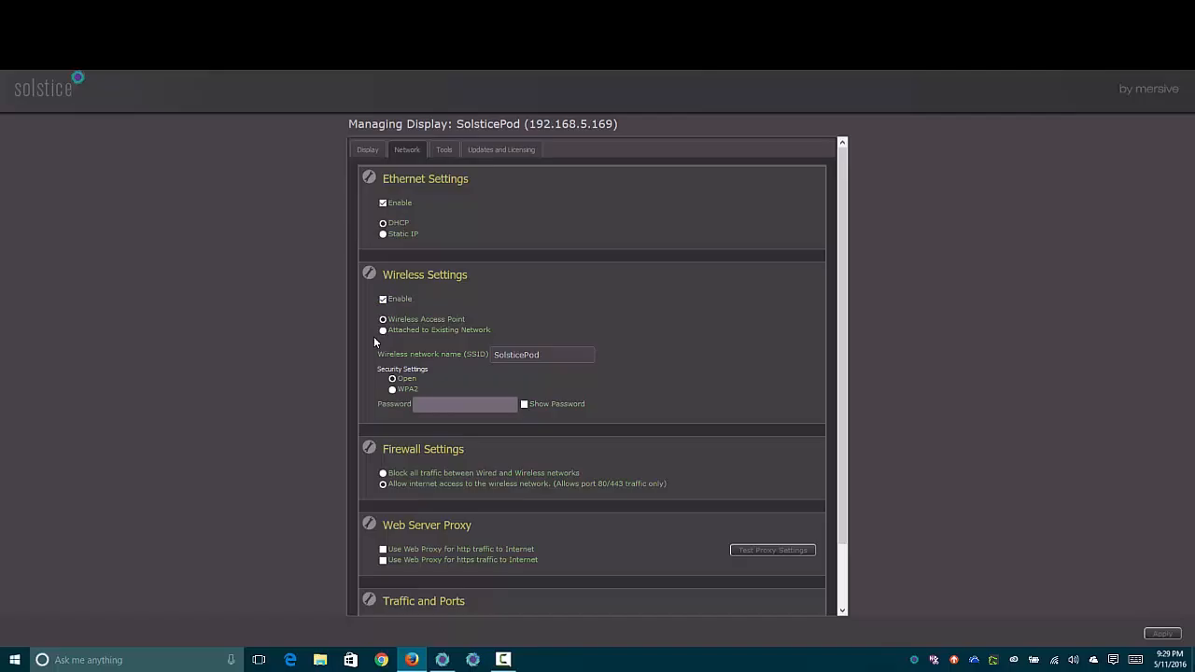
{"action": "mouse_move", "coordinate": [452, 411]}
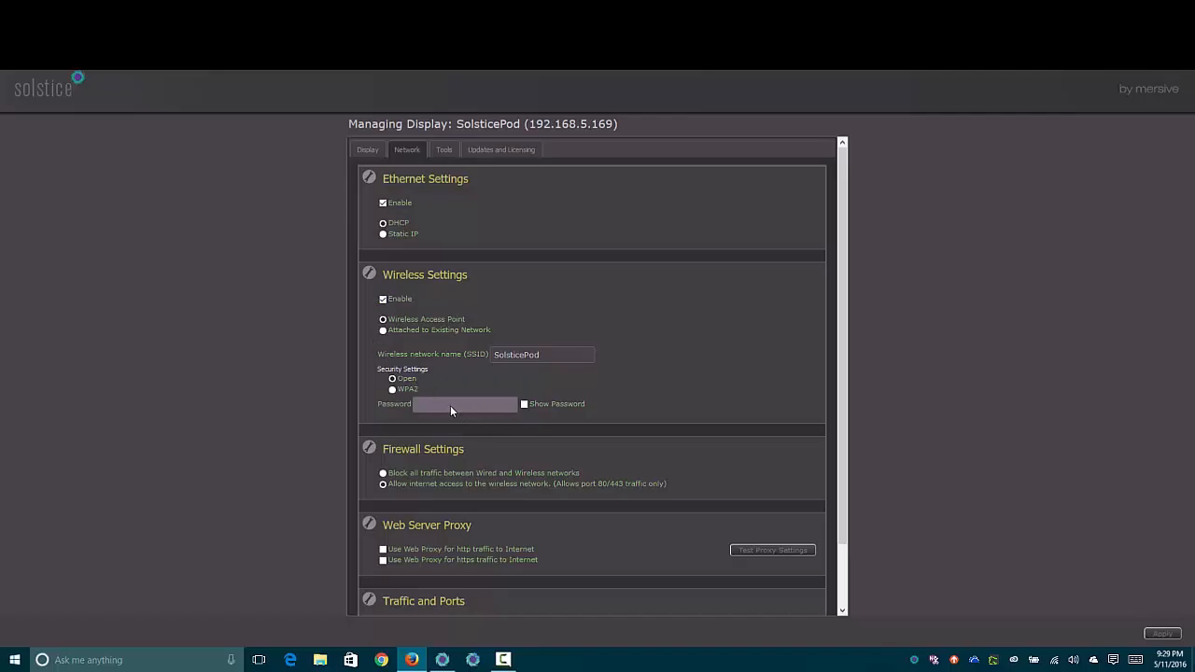
{"action": "mouse_move", "coordinate": [429, 407]}
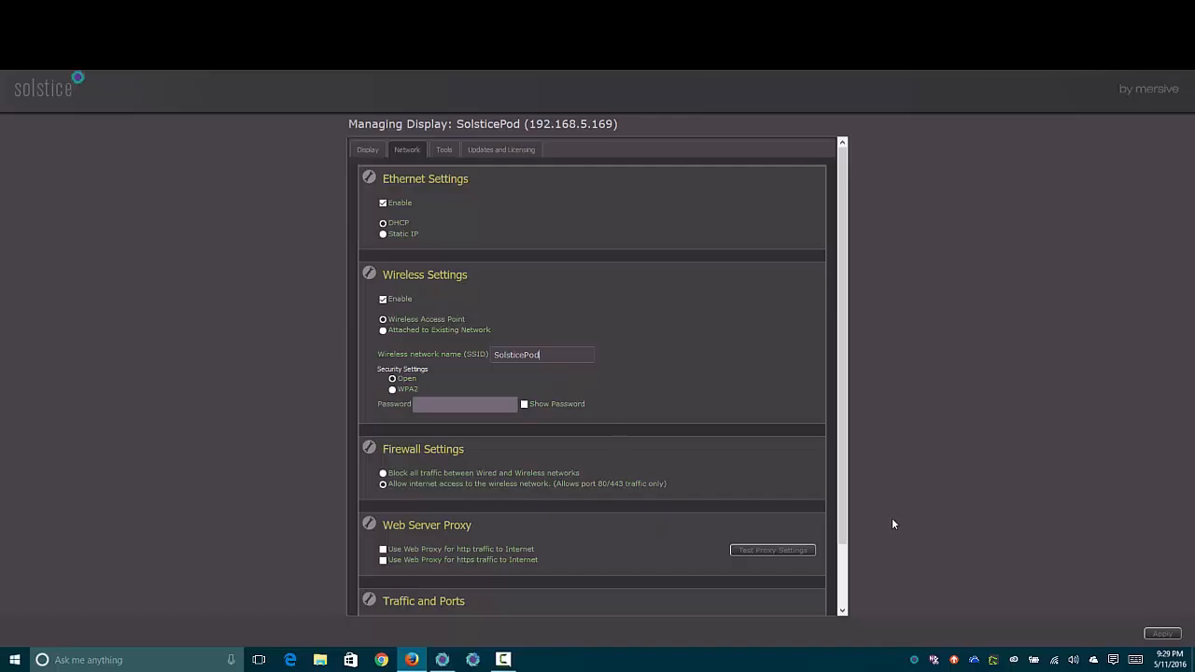
{"action": "mouse_move", "coordinate": [1053, 663]}
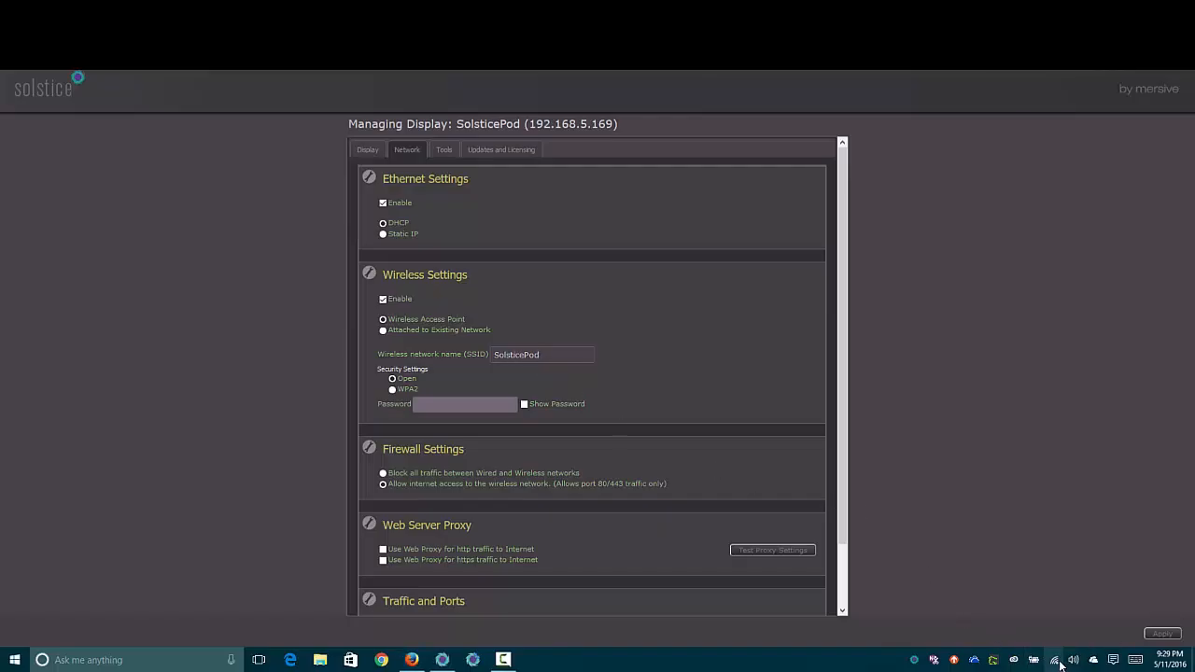
{"action": "left_click", "coordinate": [1053, 661]}
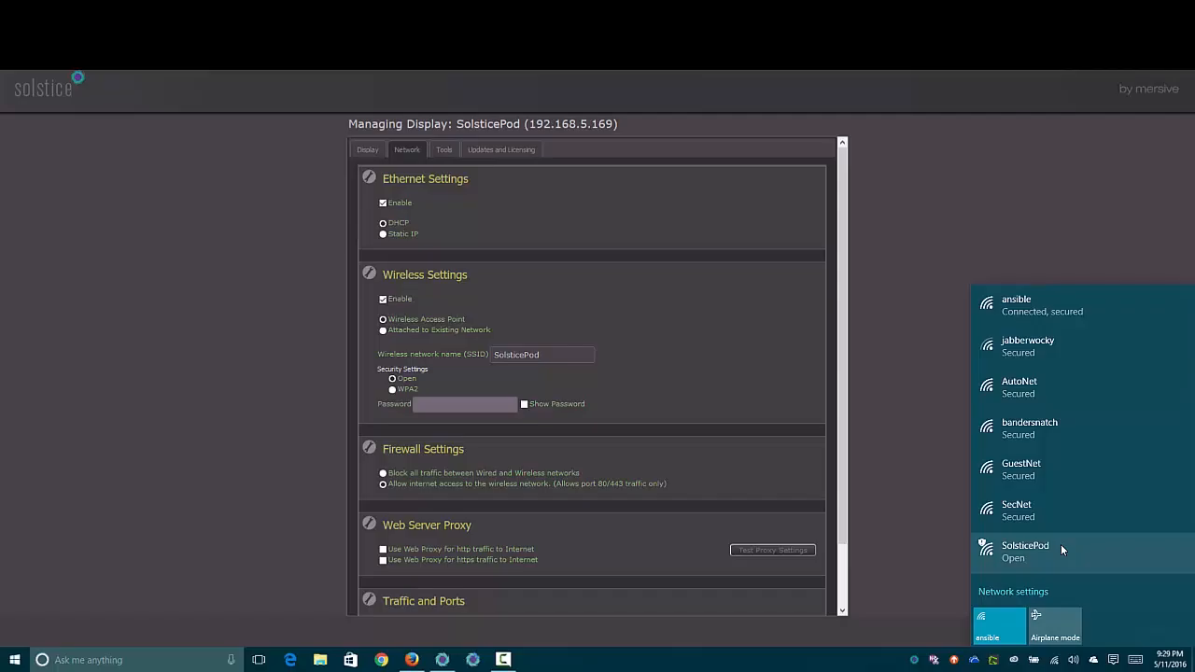
{"action": "mouse_move", "coordinate": [907, 485]}
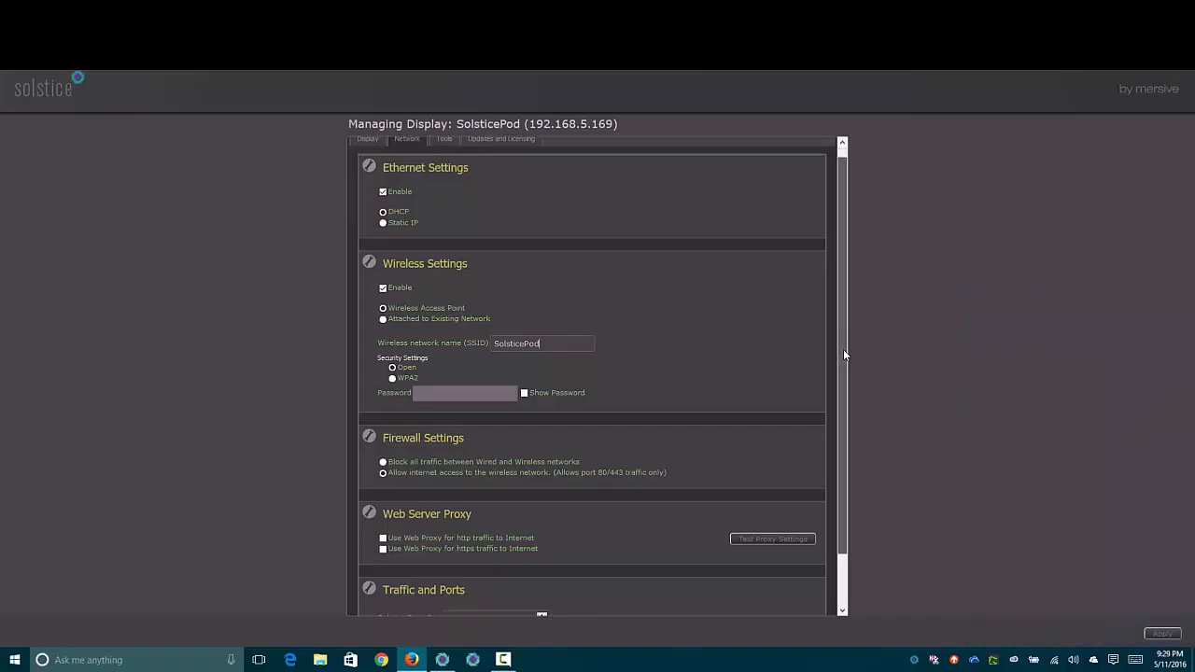
Scroll the Network settings down to Traffic and Ports (base port 53100) and back to the top.
{"action": "scroll", "scroll_direction": "down", "scroll_amount": 3}
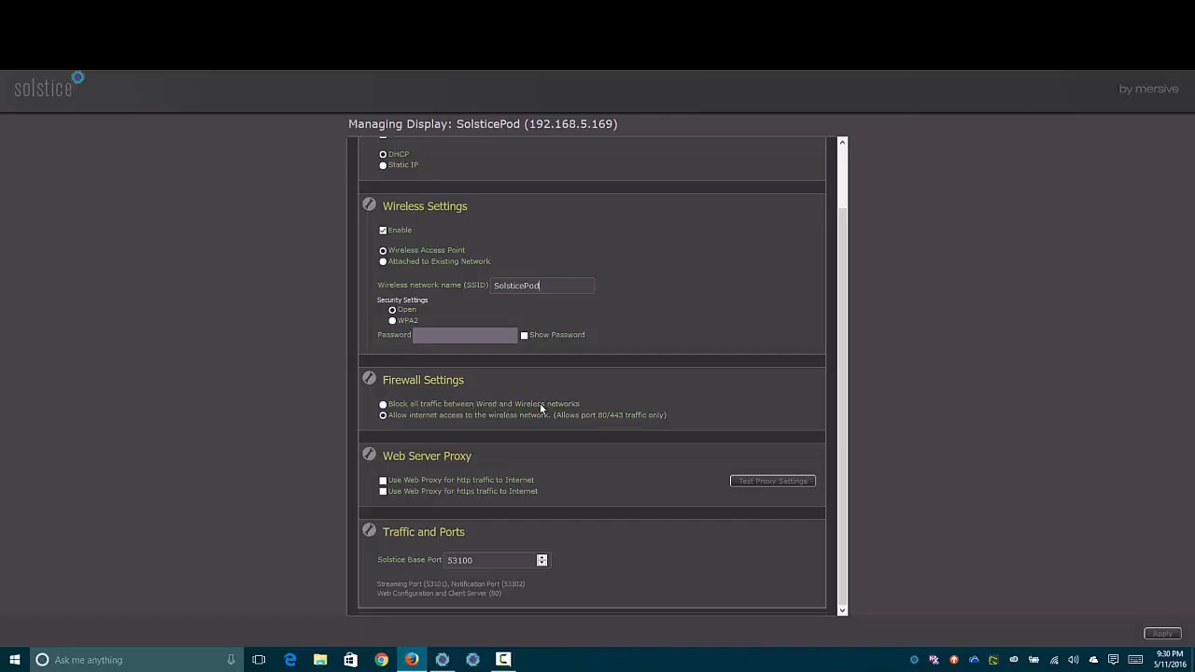
{"action": "mouse_move", "coordinate": [577, 415]}
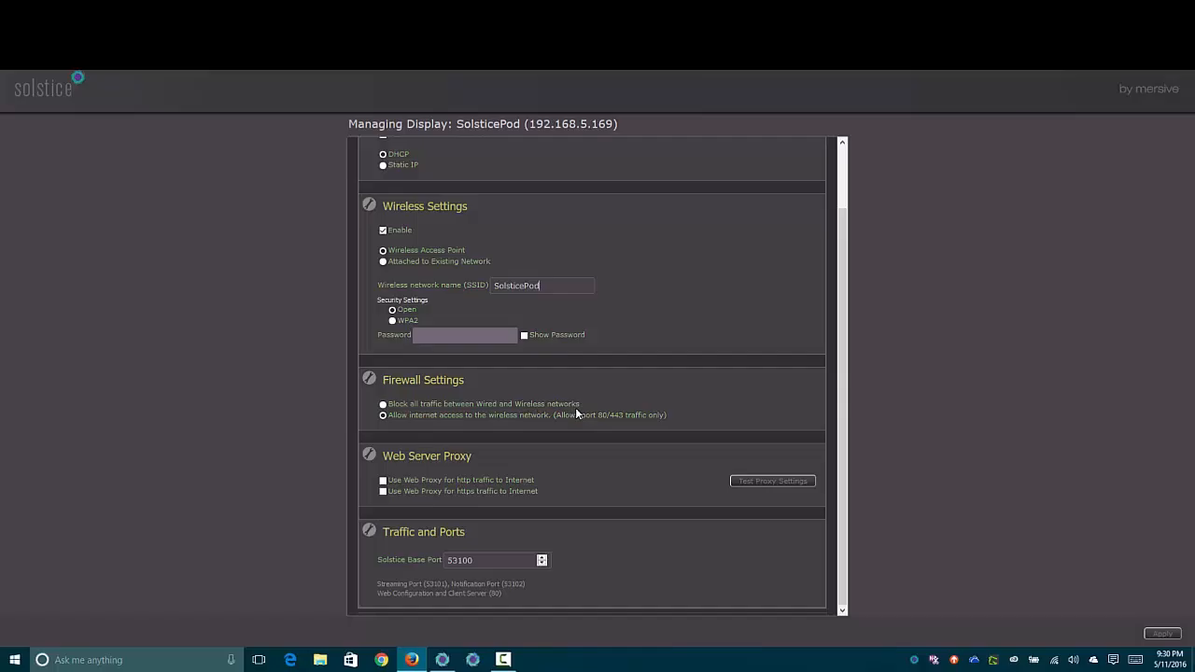
{"action": "mouse_move", "coordinate": [616, 539]}
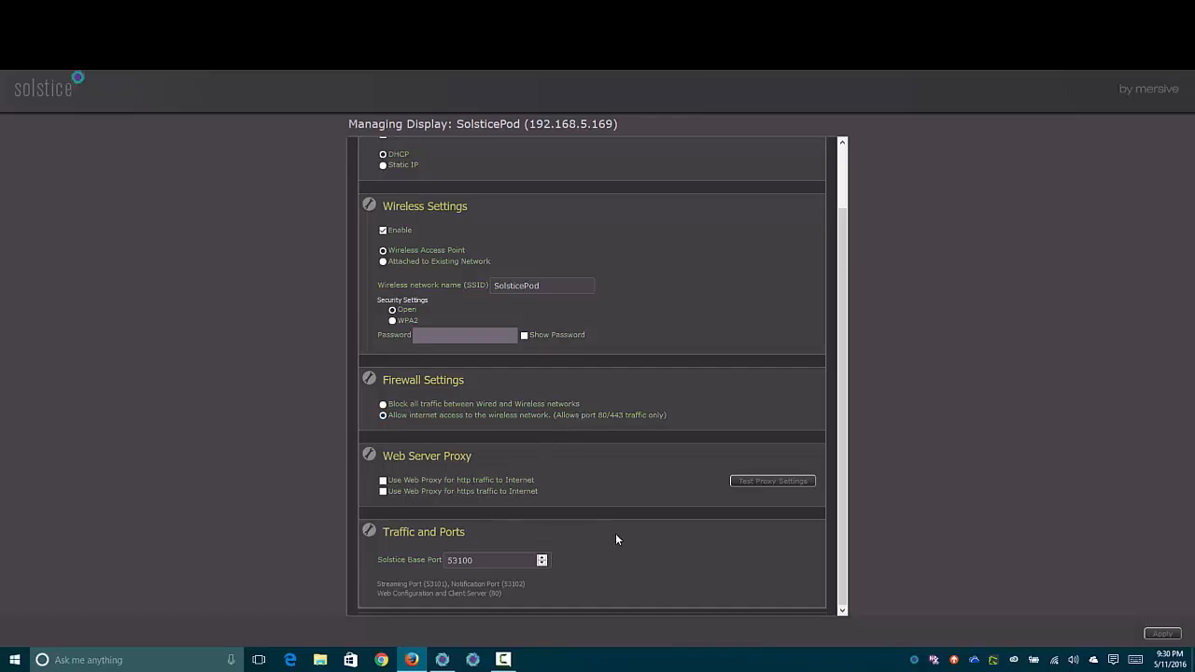
{"action": "mouse_move", "coordinate": [638, 549]}
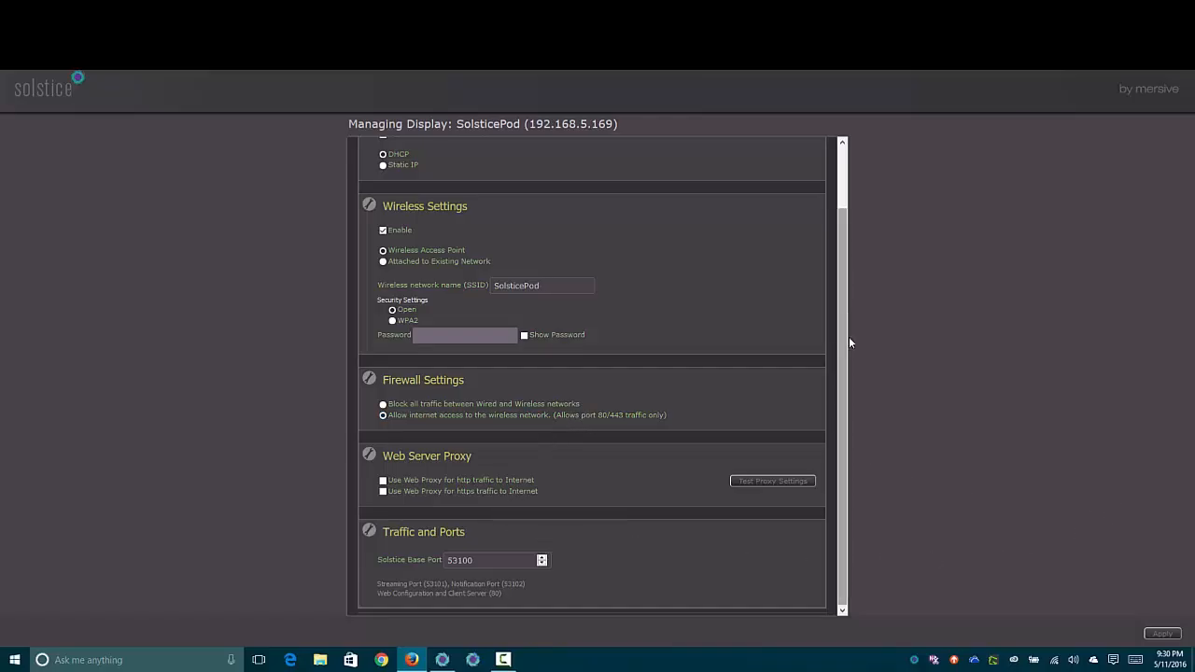
{"action": "scroll", "scroll_direction": "up", "scroll_amount": 3}
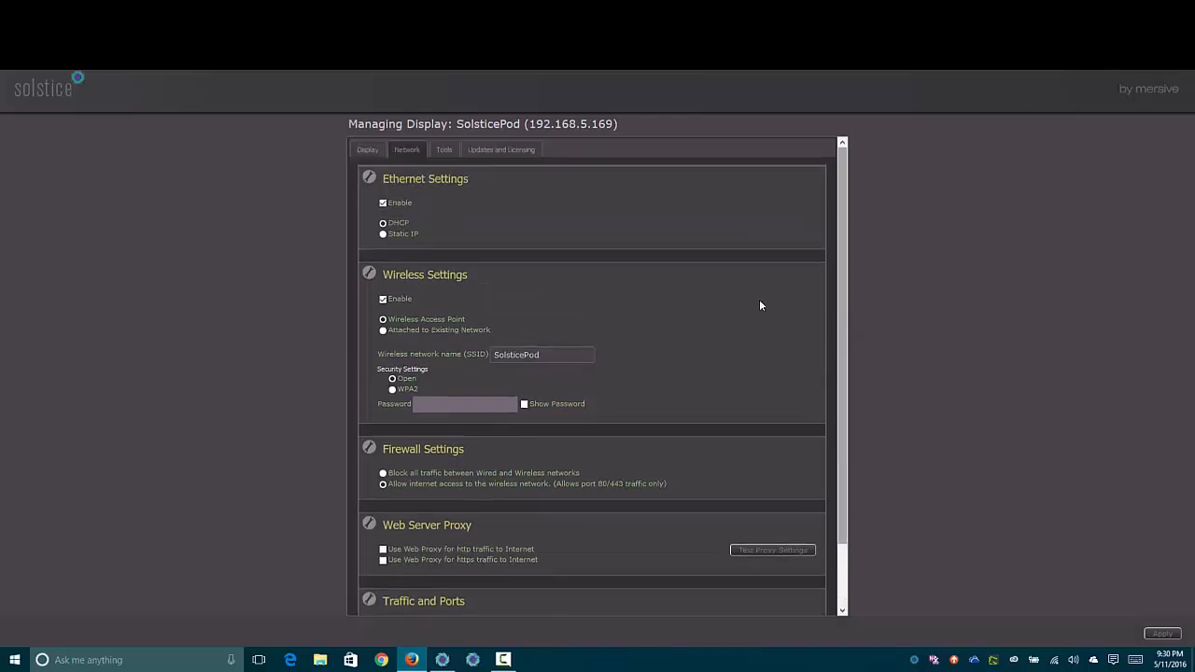
View the Tools page, then Updates and Licensing showing version 2.6.0, license and device info.
{"action": "left_click", "coordinate": [444, 149]}
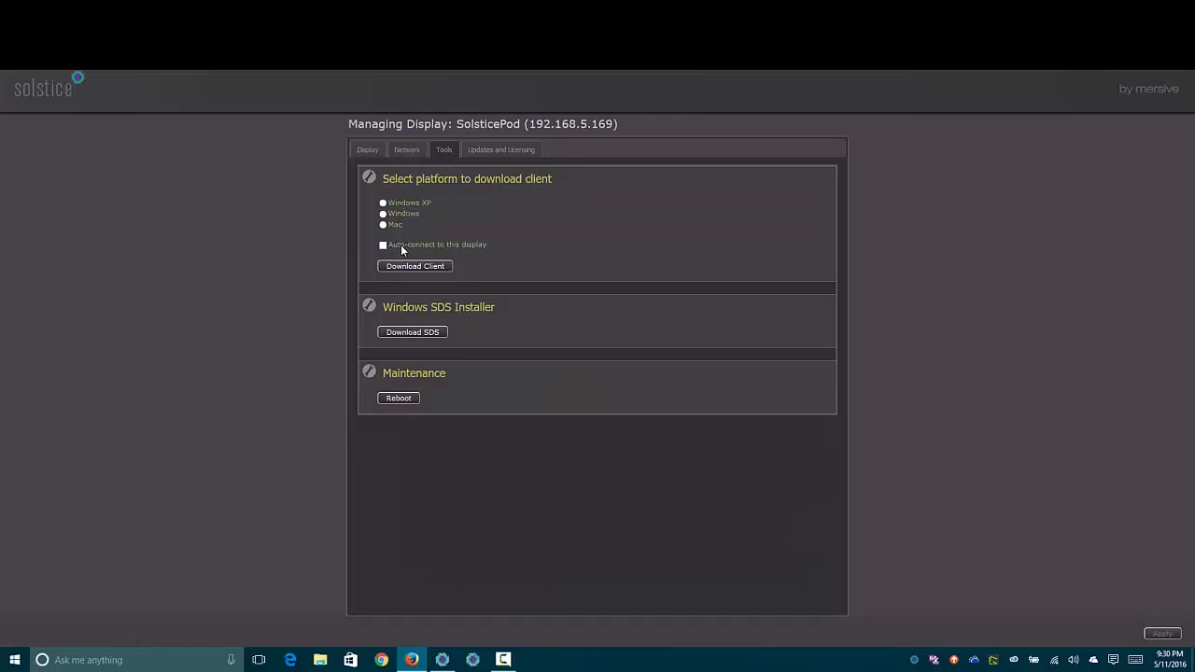
{"action": "mouse_move", "coordinate": [411, 427]}
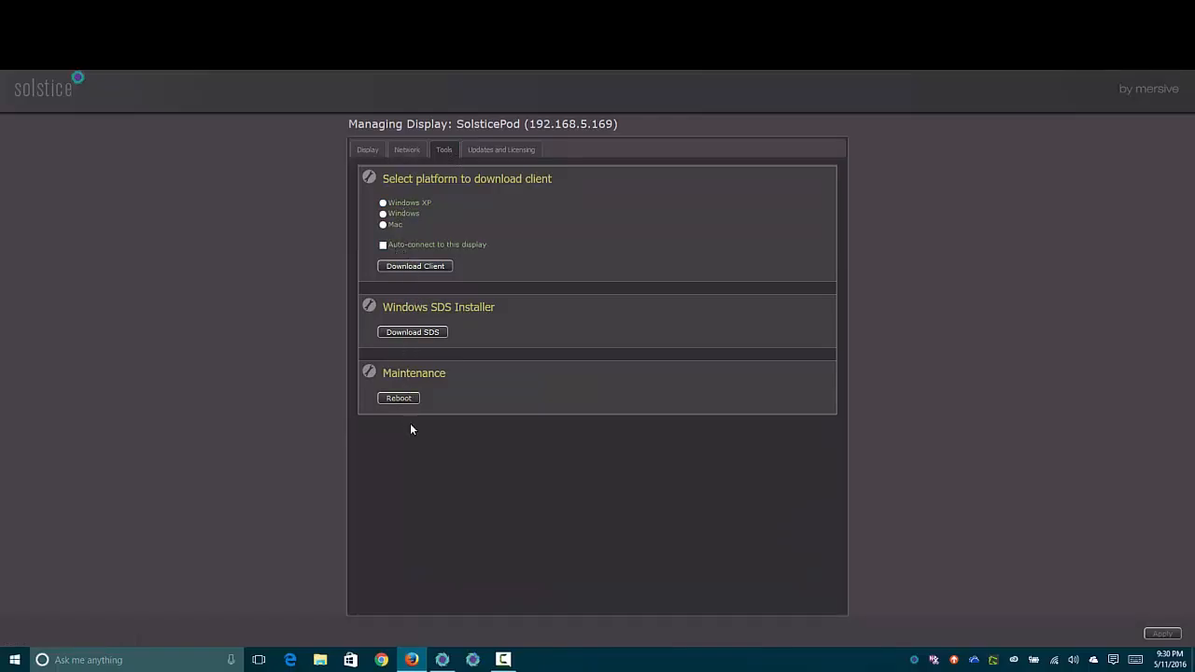
{"action": "left_click", "coordinate": [501, 150]}
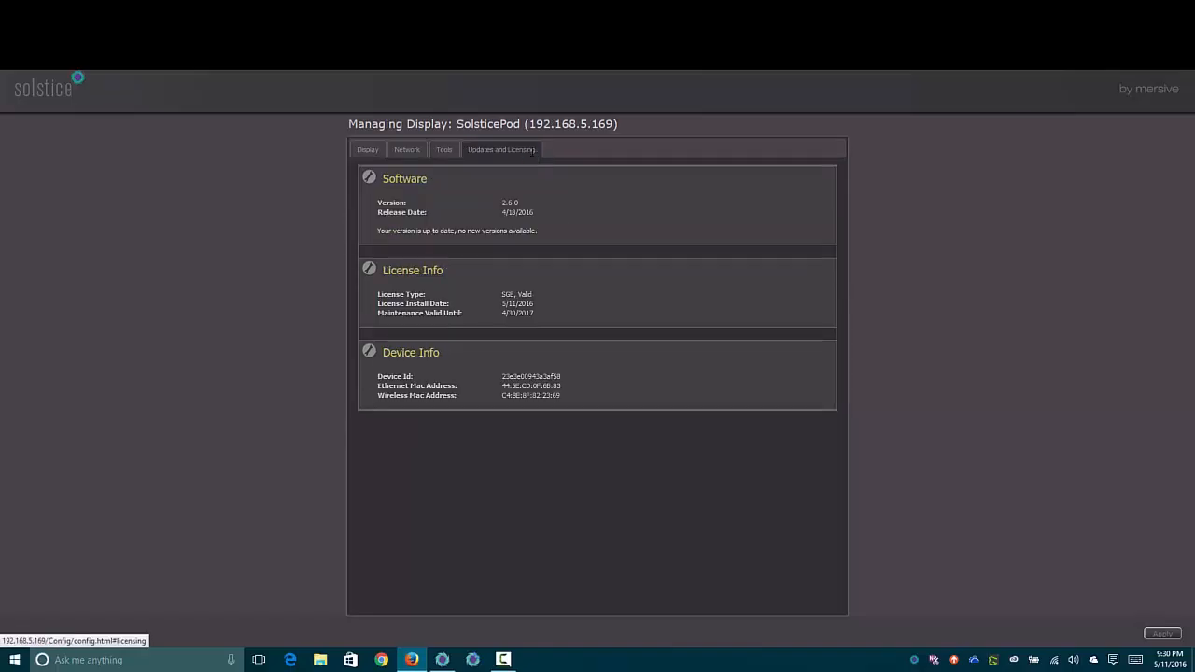
{"action": "mouse_move", "coordinate": [474, 307]}
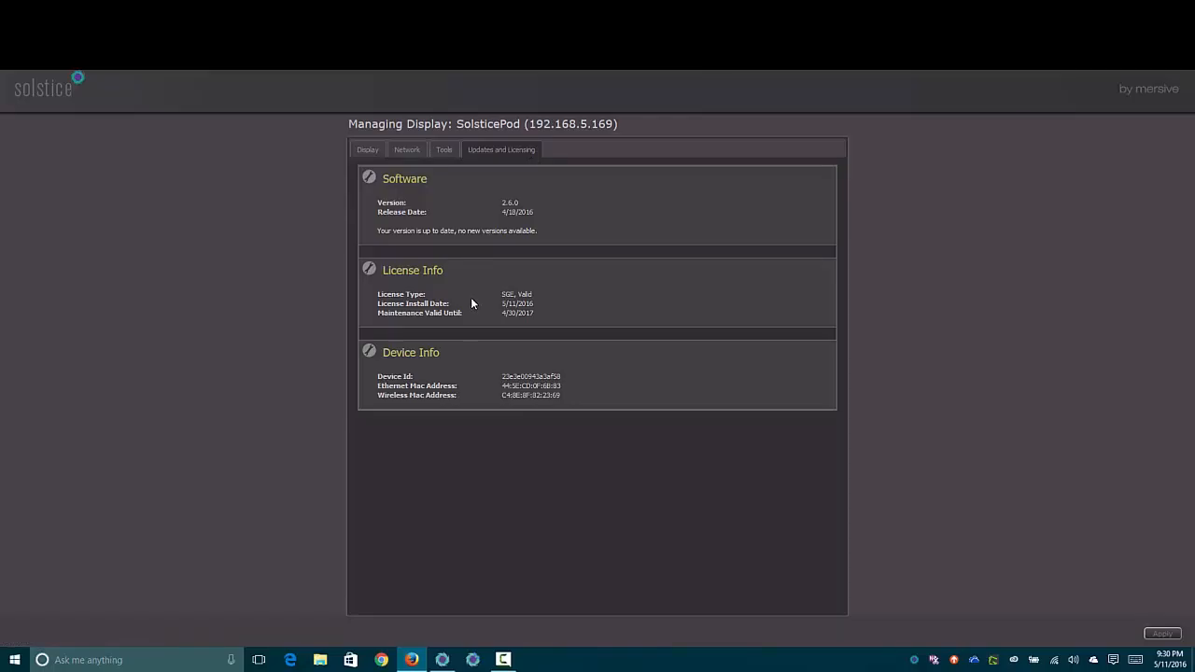
{"action": "mouse_move", "coordinate": [334, 19]}
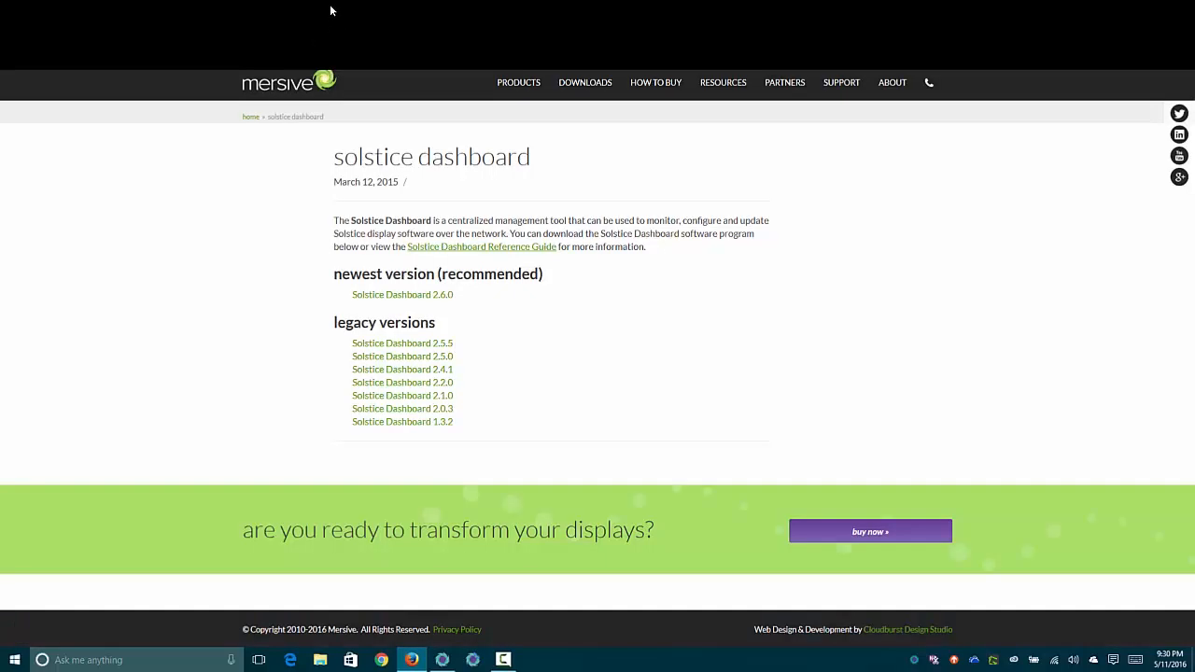
{"action": "mouse_move", "coordinate": [332, 30]}
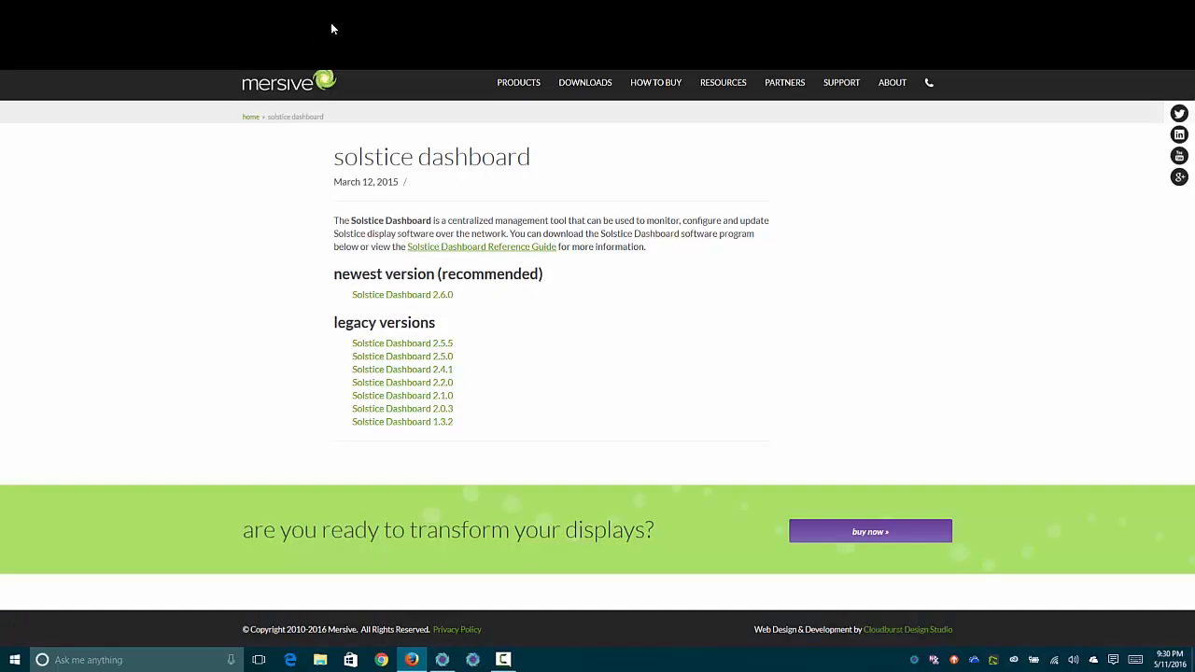
{"action": "mouse_move", "coordinate": [404, 295]}
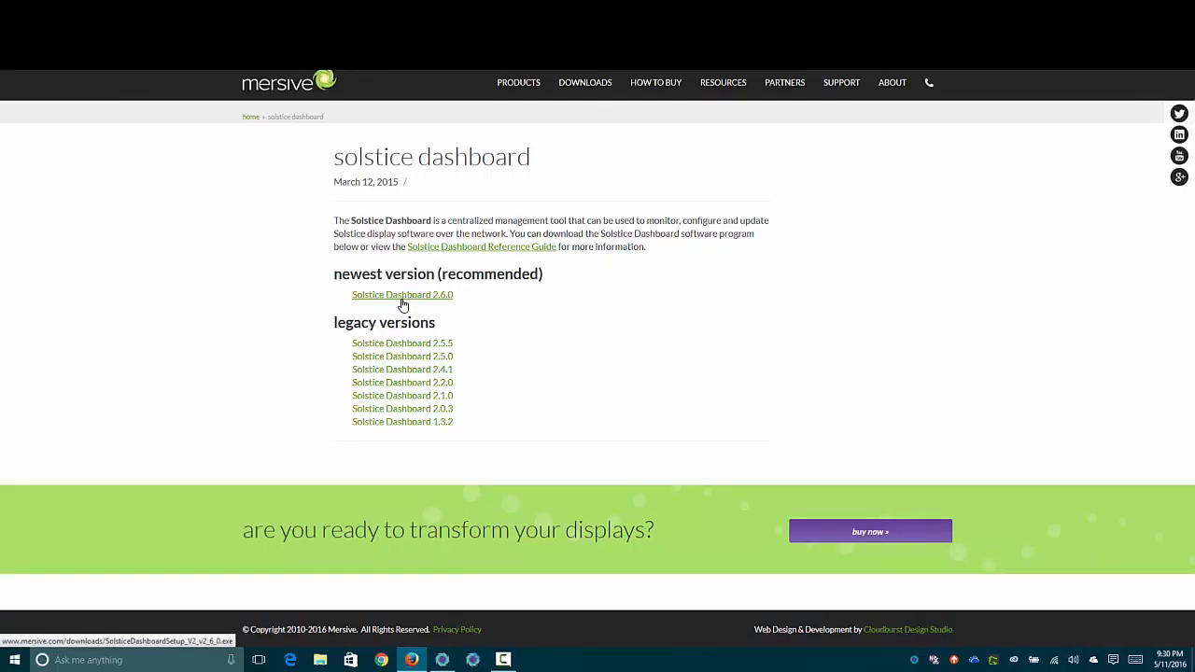
{"action": "mouse_move", "coordinate": [474, 250]}
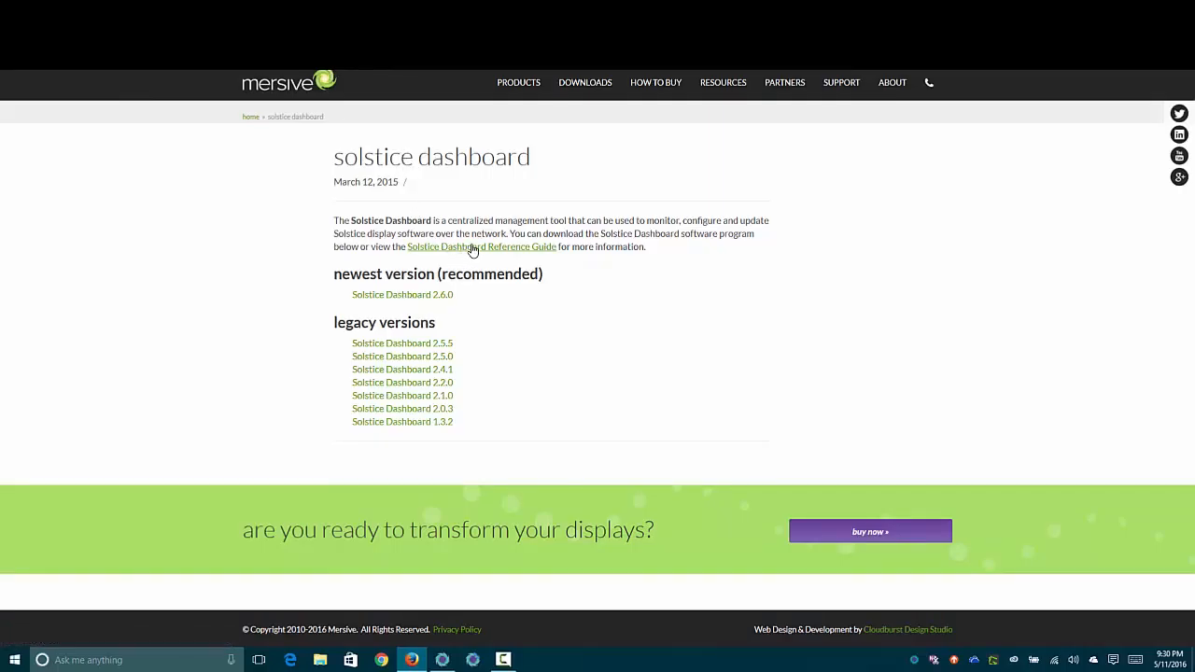
View the Solstice Dashboard Reference Guide PDF down to its overview figure.
{"action": "left_click", "coordinate": [482, 247]}
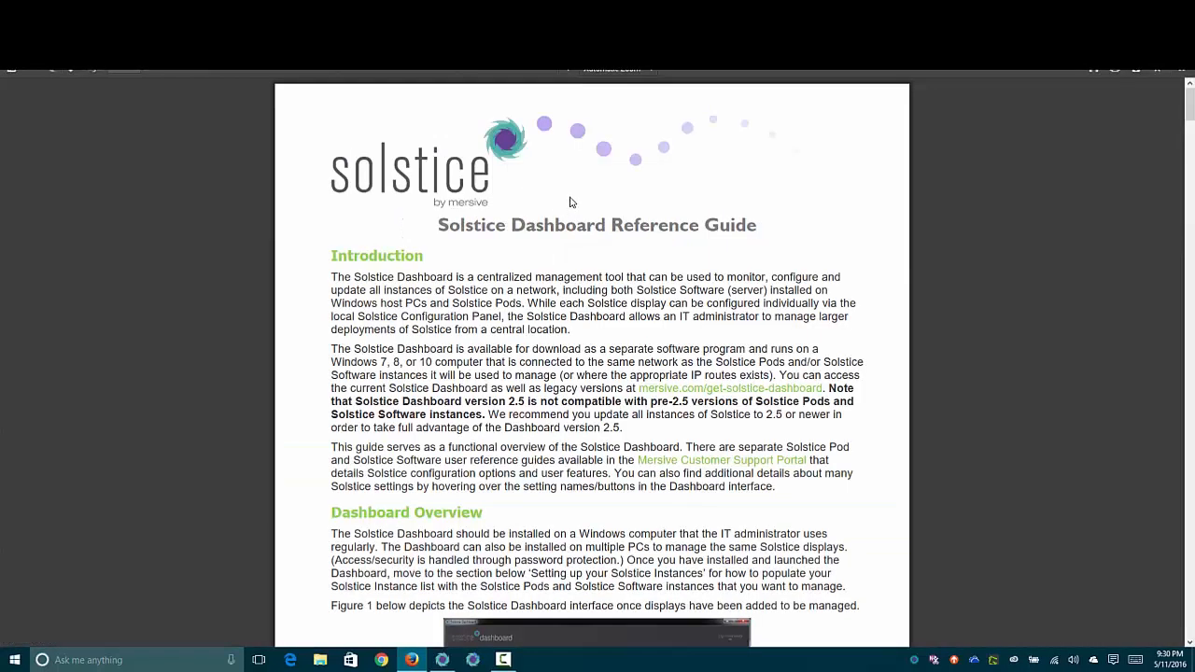
{"action": "scroll", "scroll_direction": "down", "scroll_amount": 3}
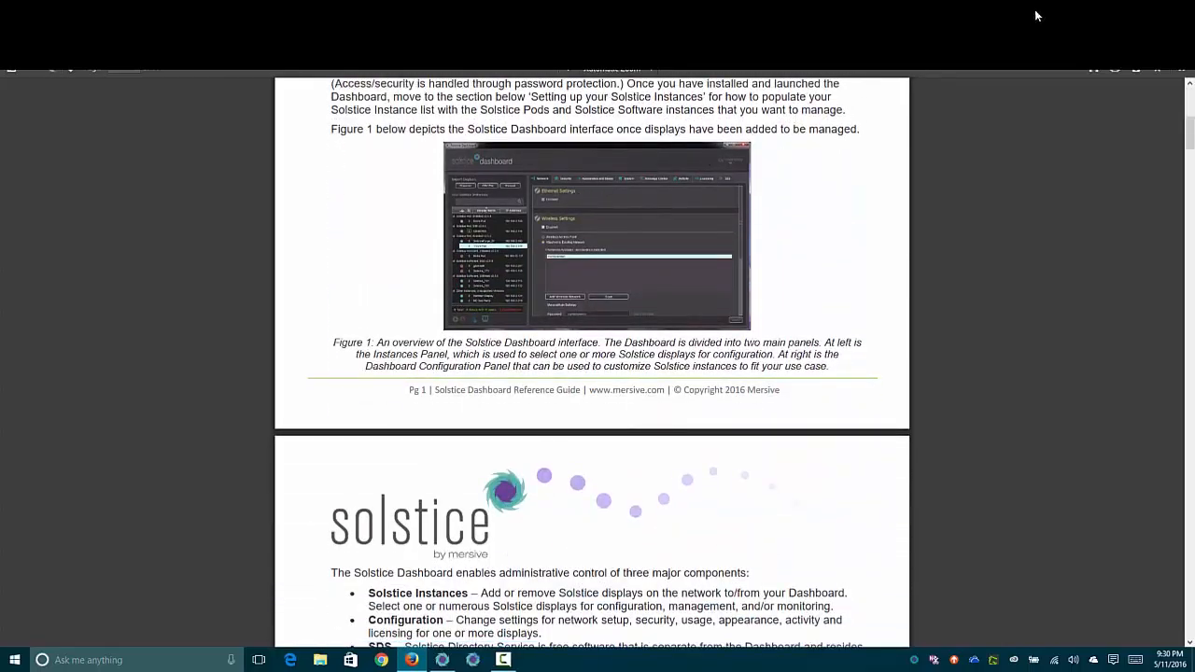
{"action": "mouse_move", "coordinate": [1124, 14]}
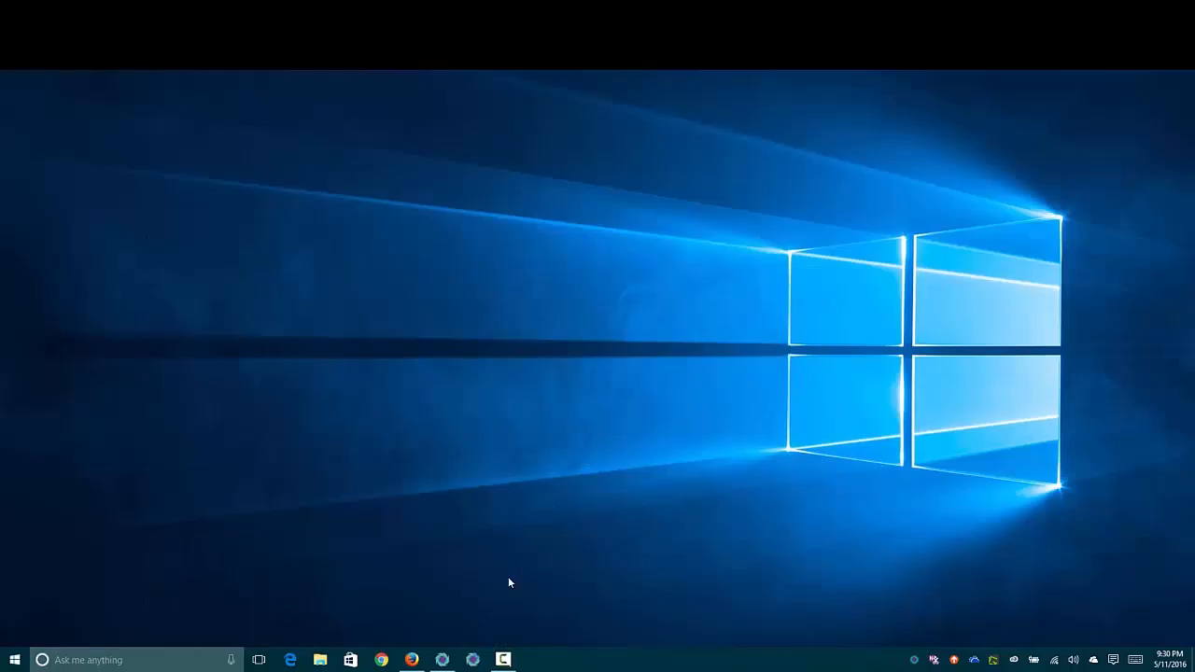
Bring up the Solstice client connected to SolsticePod and share the computer's desktop.
{"action": "left_click", "coordinate": [441, 661]}
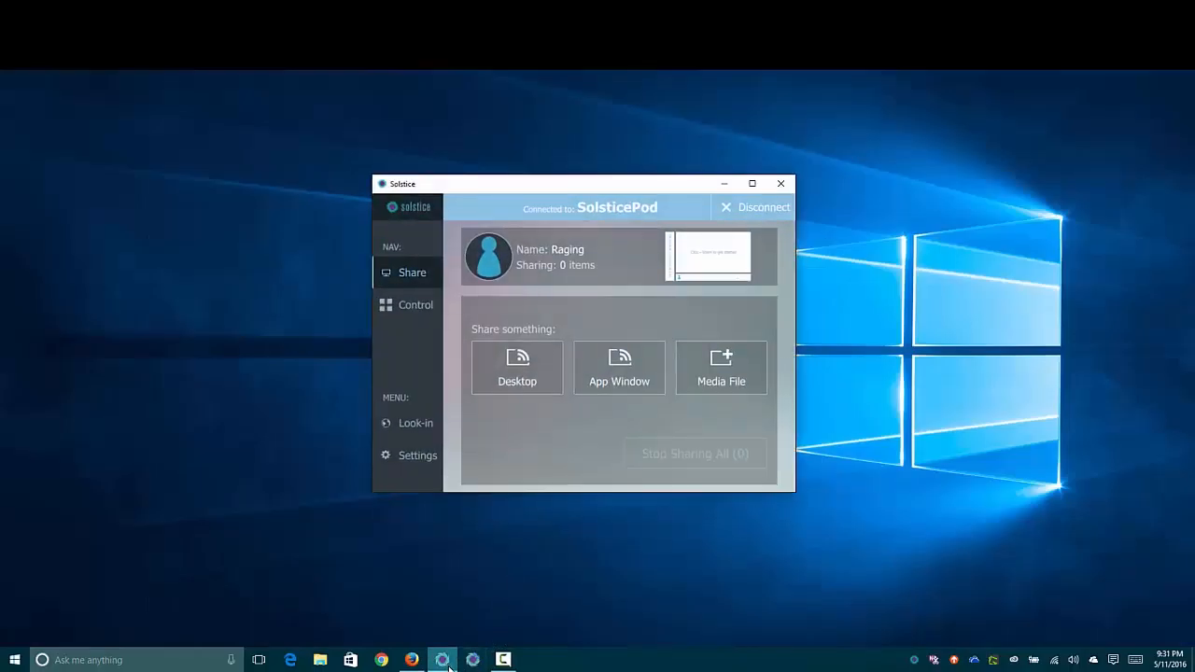
{"action": "mouse_move", "coordinate": [628, 261]}
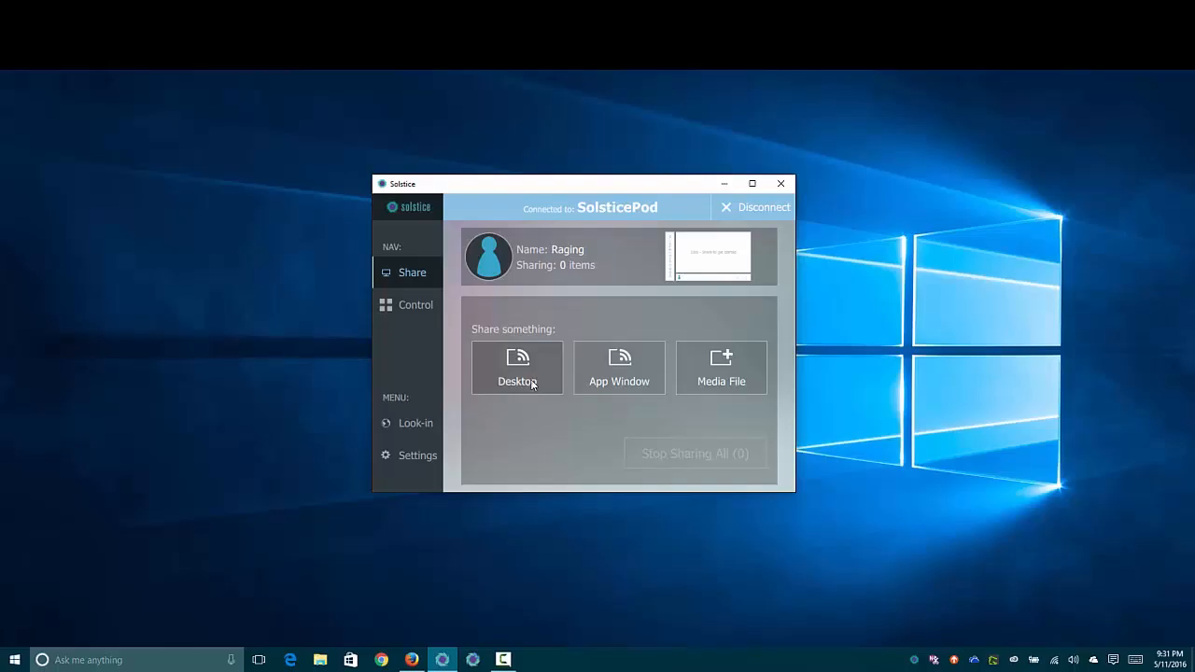
{"action": "mouse_move", "coordinate": [521, 376]}
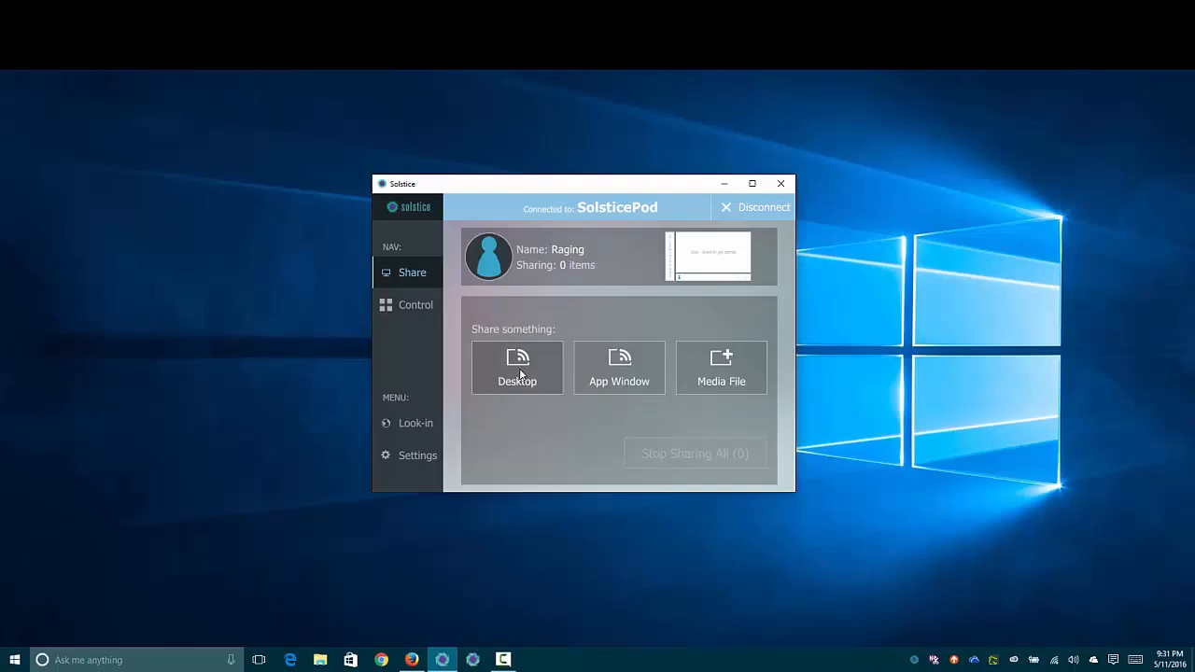
{"action": "left_click", "coordinate": [518, 366]}
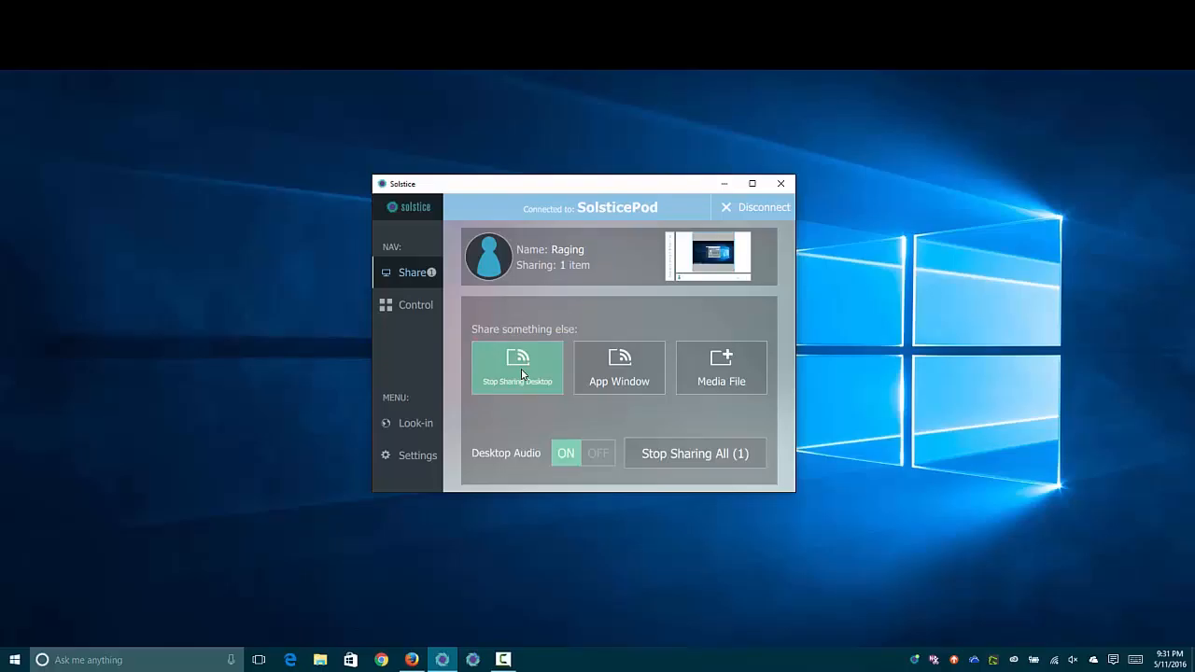
{"action": "mouse_move", "coordinate": [548, 362]}
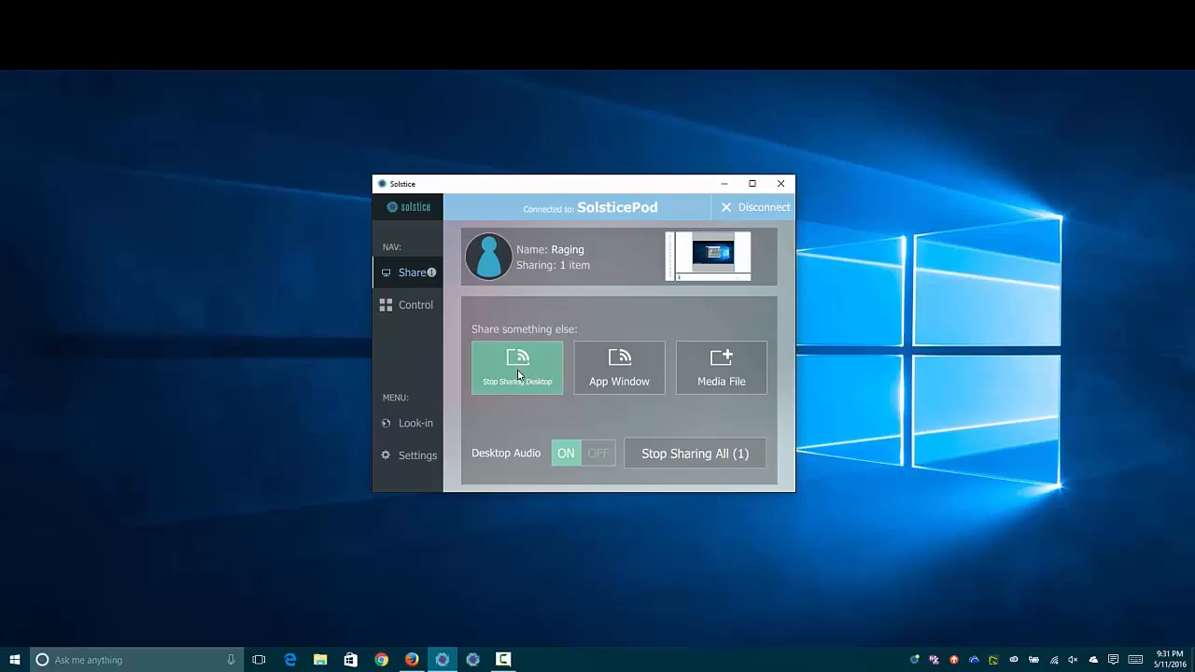
{"action": "mouse_move", "coordinate": [747, 374]}
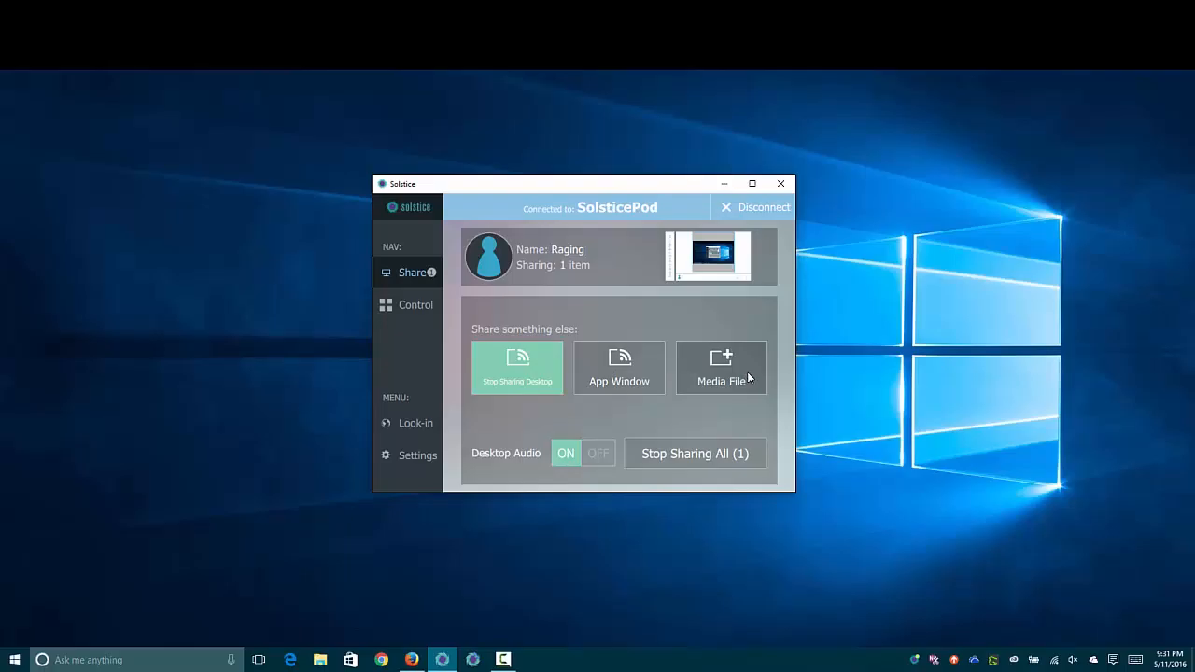
{"action": "mouse_move", "coordinate": [750, 383]}
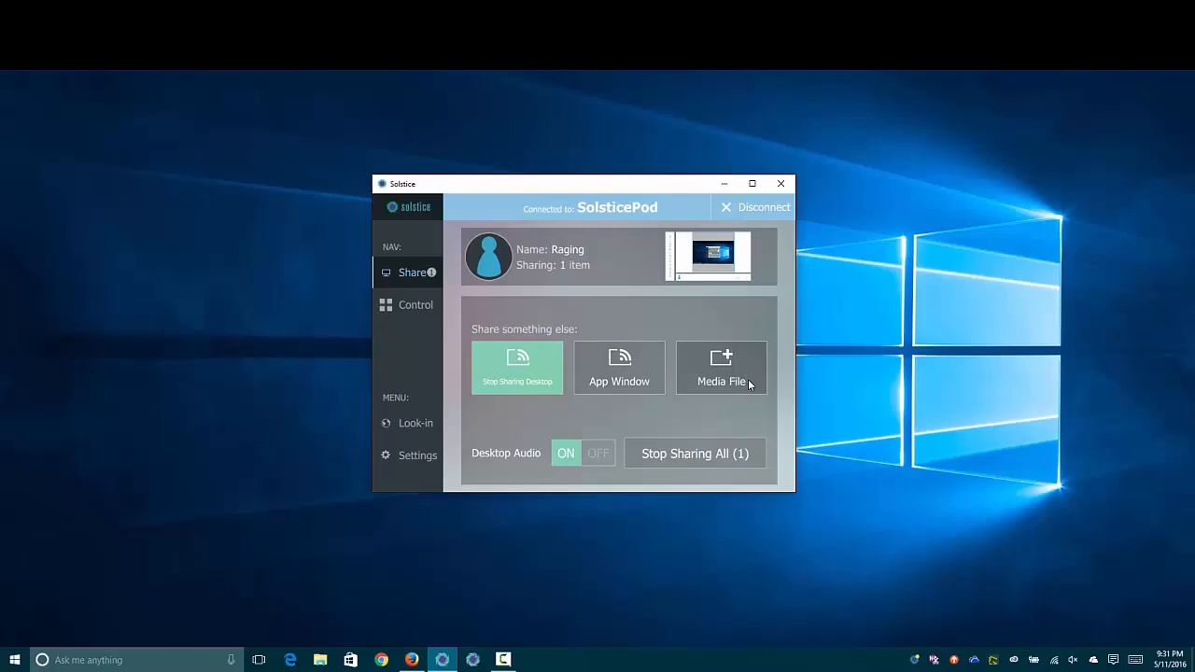
{"action": "mouse_move", "coordinate": [365, 277]}
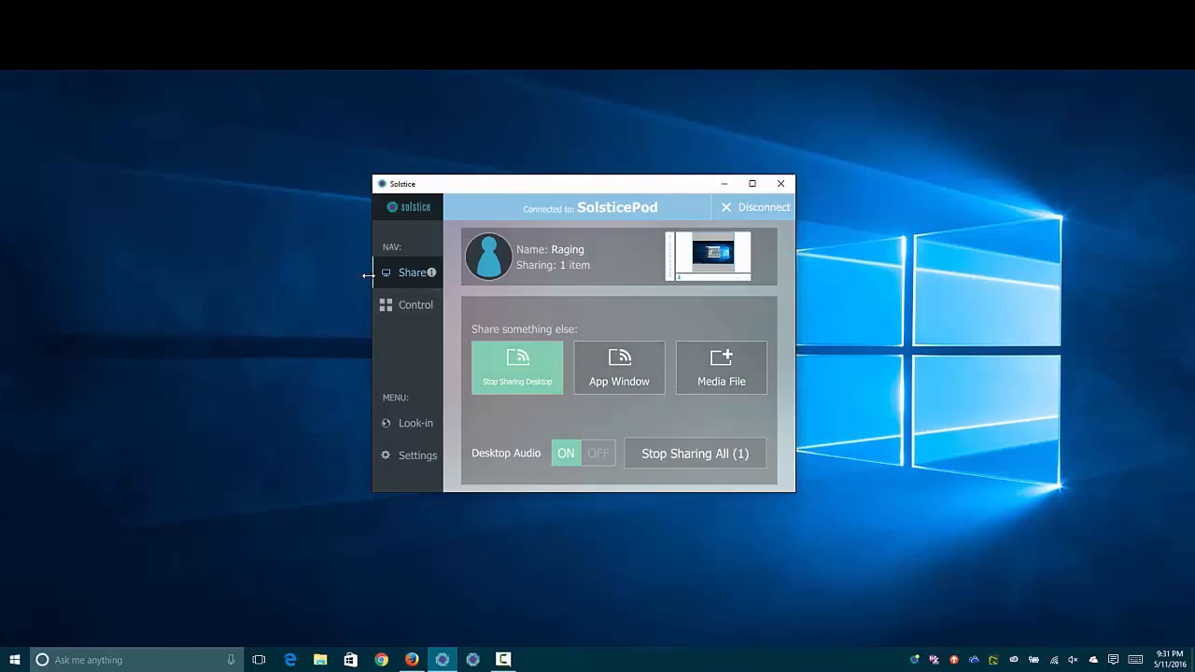
Switch to the Control view of the shared desktop and phone posts, and recentre the window.
{"action": "left_click", "coordinate": [414, 304]}
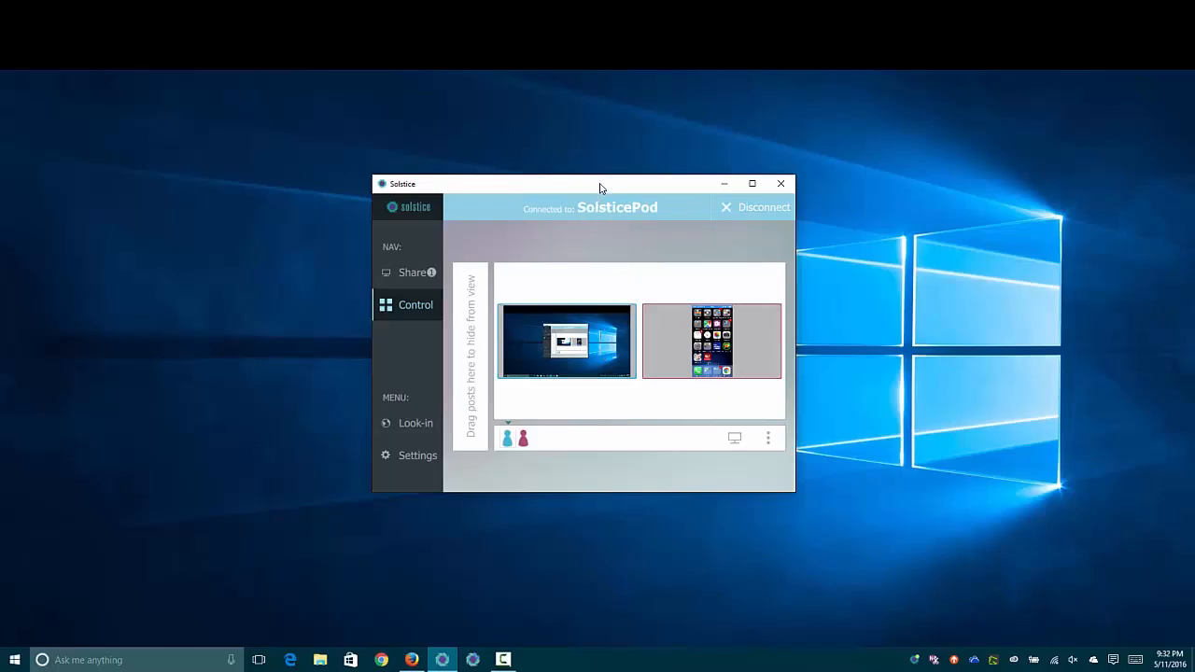
{"action": "left_click_drag", "start_coordinate": [600, 183], "coordinate": [482, 241]}
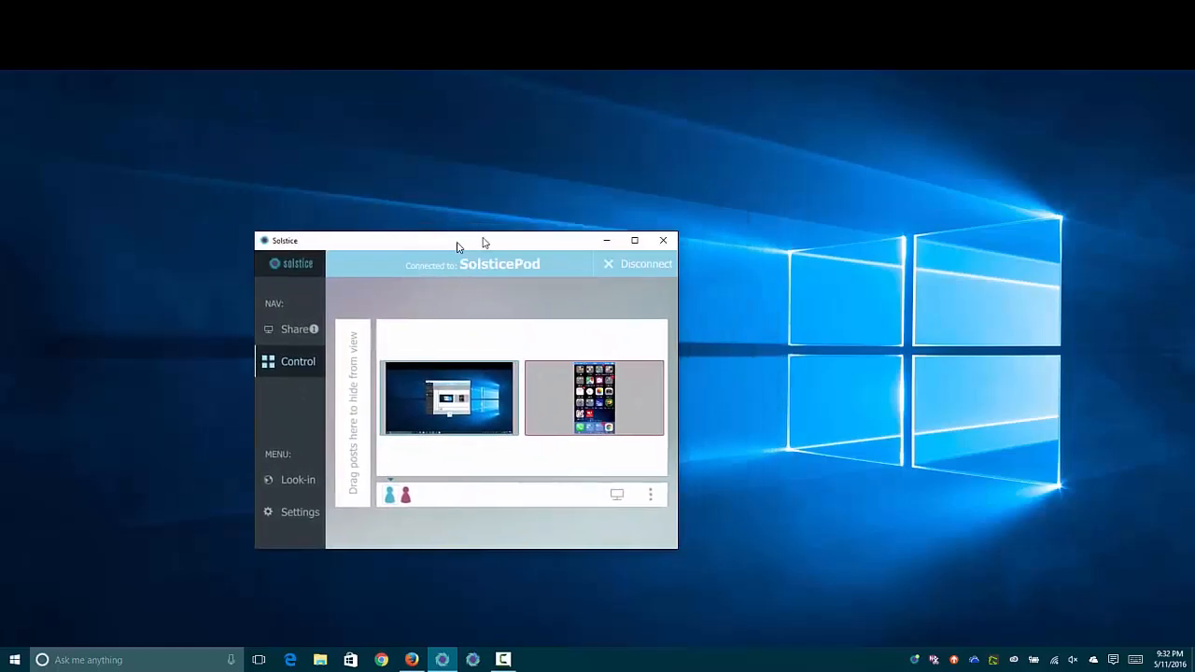
{"action": "left_click_drag", "start_coordinate": [458, 240], "coordinate": [540, 217]}
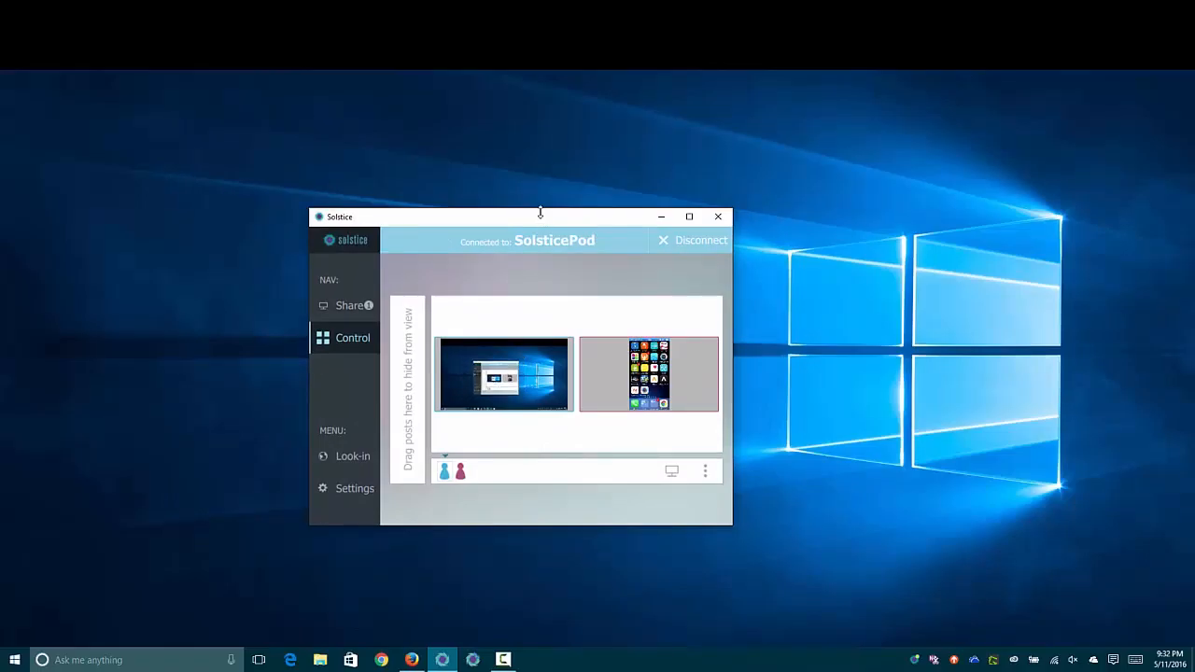
{"action": "mouse_move", "coordinate": [557, 228]}
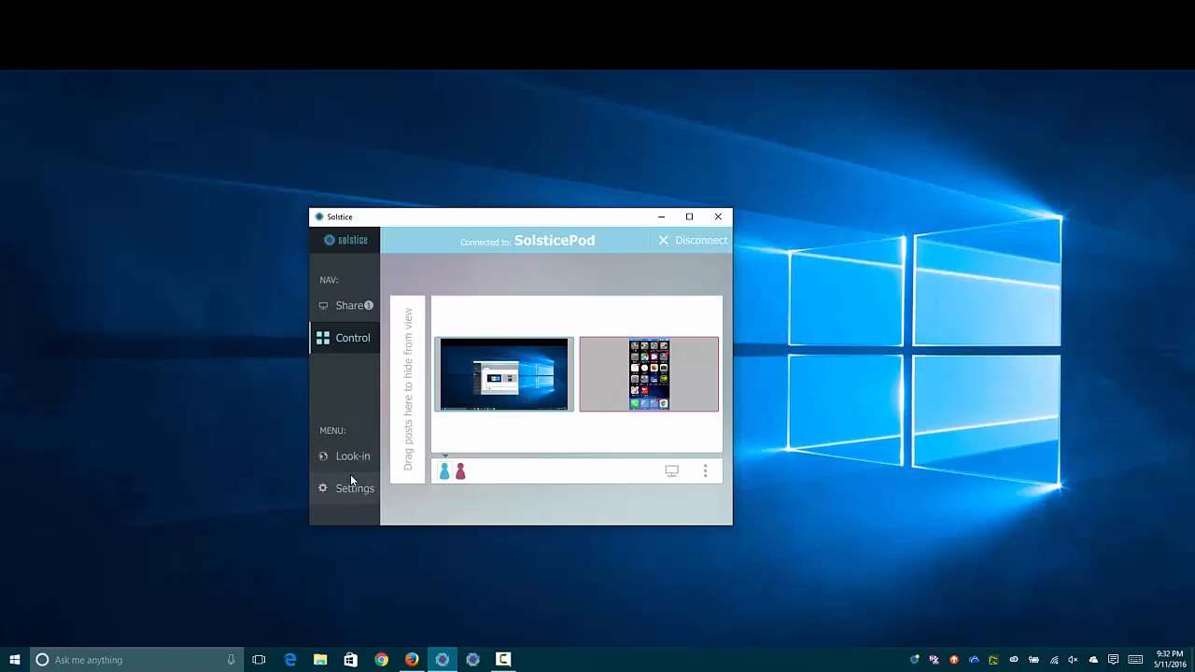
Browse the client's Settings through General and About version info, then close them.
{"action": "left_click", "coordinate": [355, 487]}
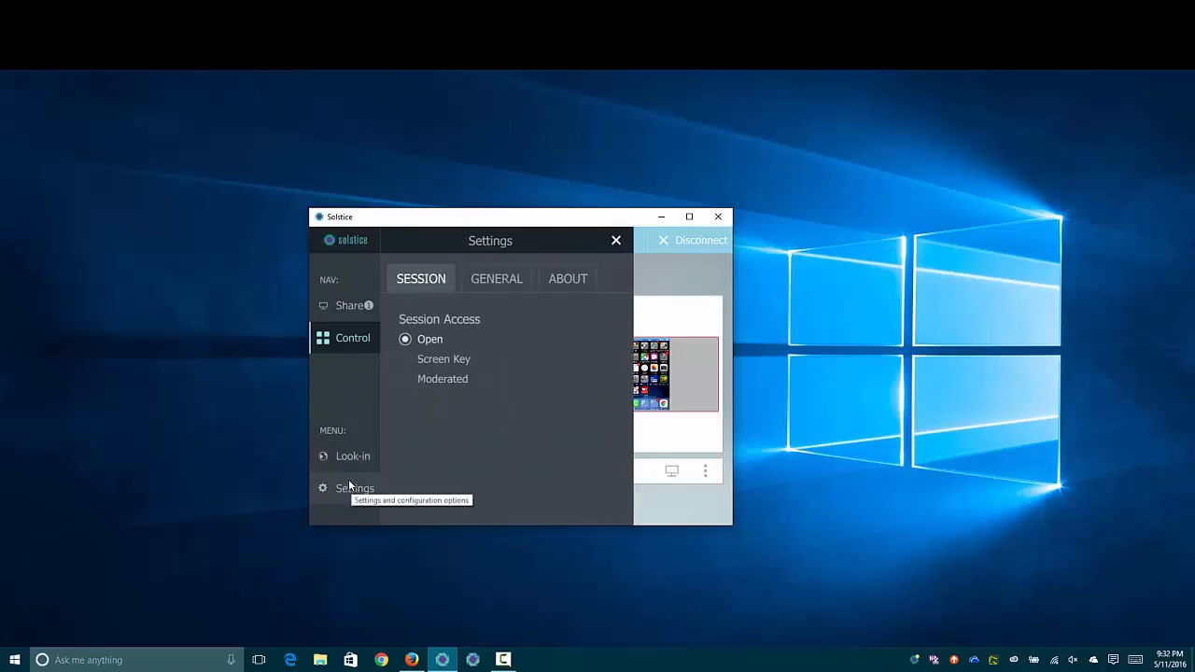
{"action": "mouse_move", "coordinate": [316, 511]}
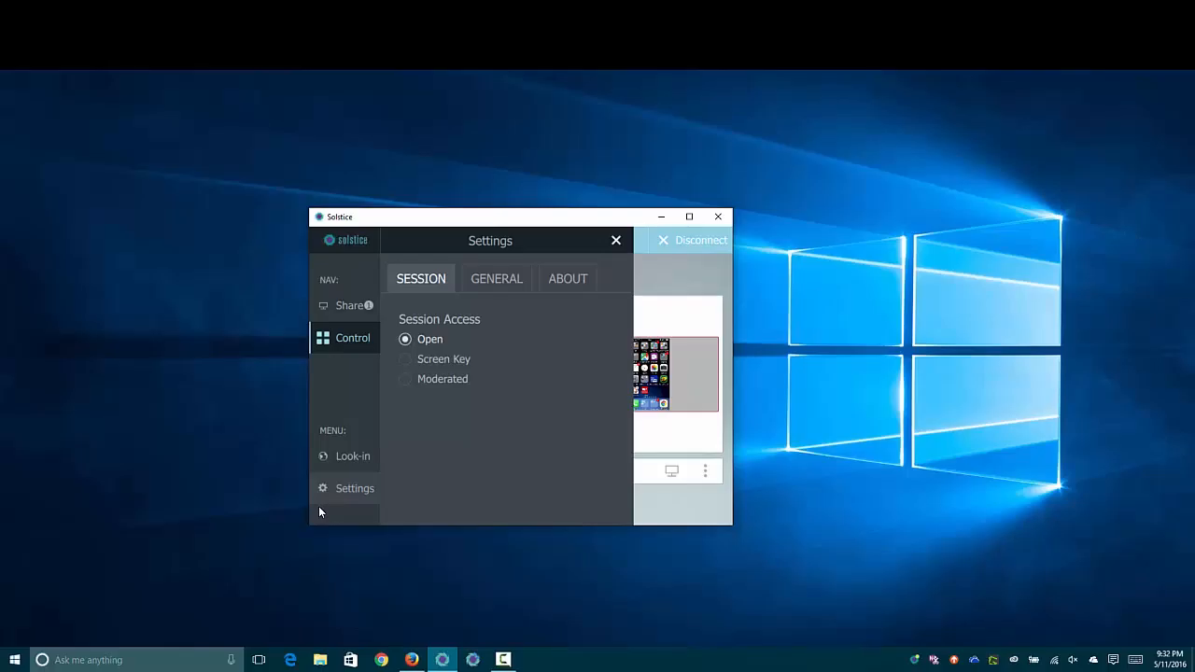
{"action": "left_click", "coordinate": [497, 278]}
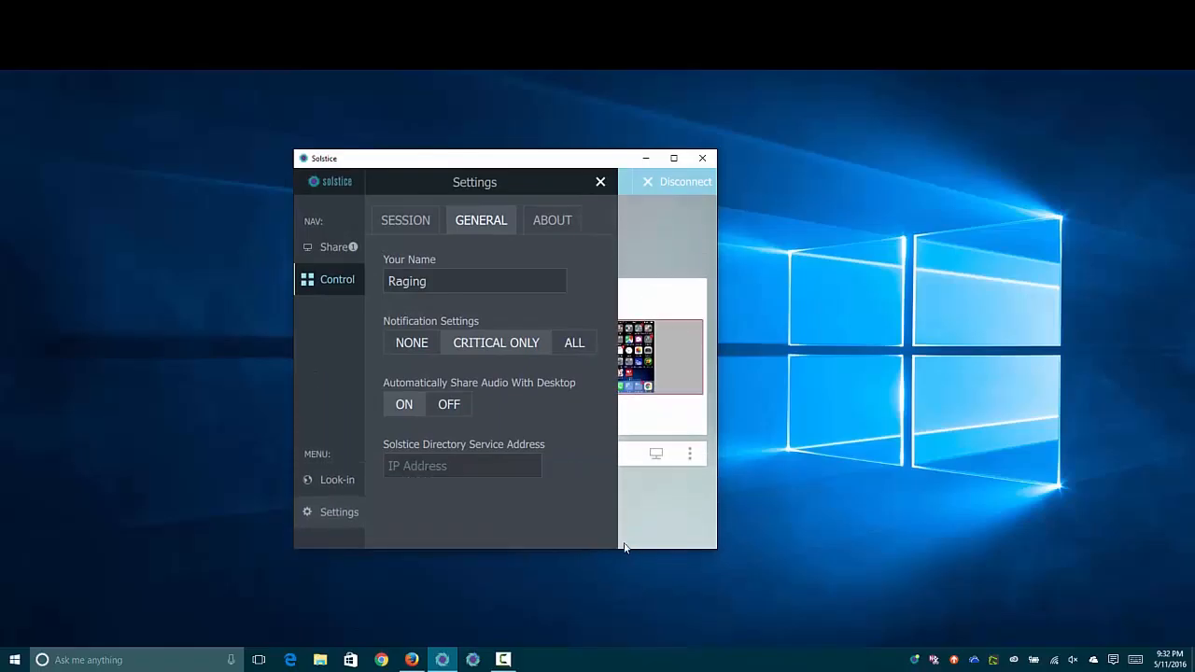
{"action": "left_click", "coordinate": [553, 221]}
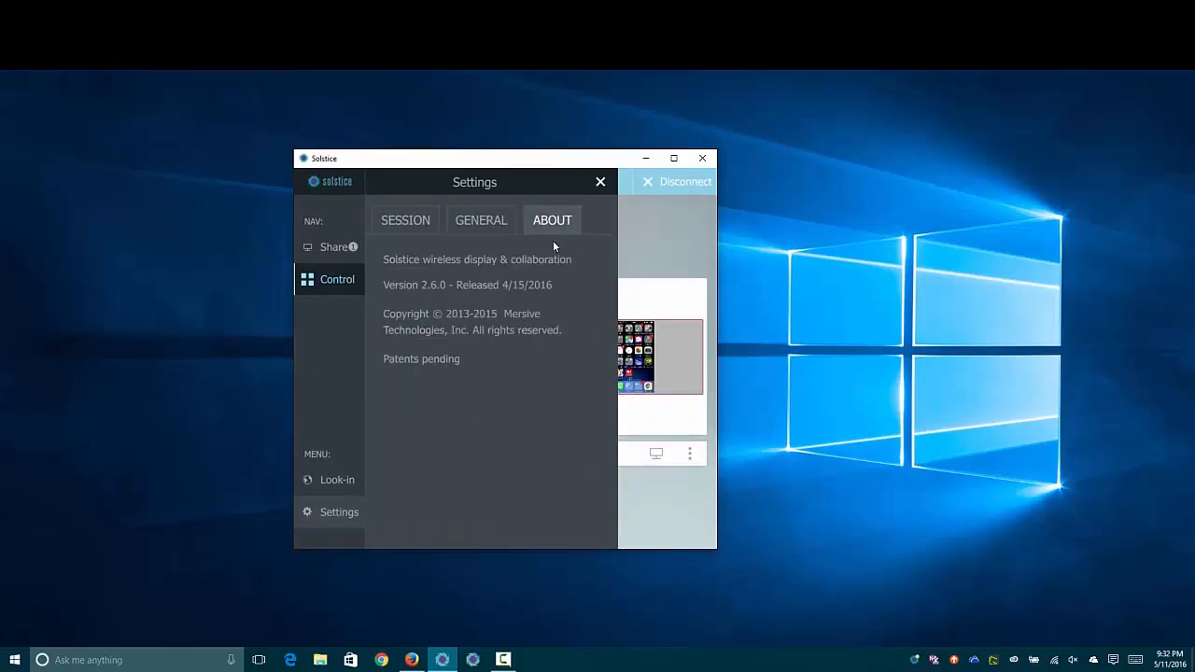
{"action": "mouse_move", "coordinate": [477, 183]}
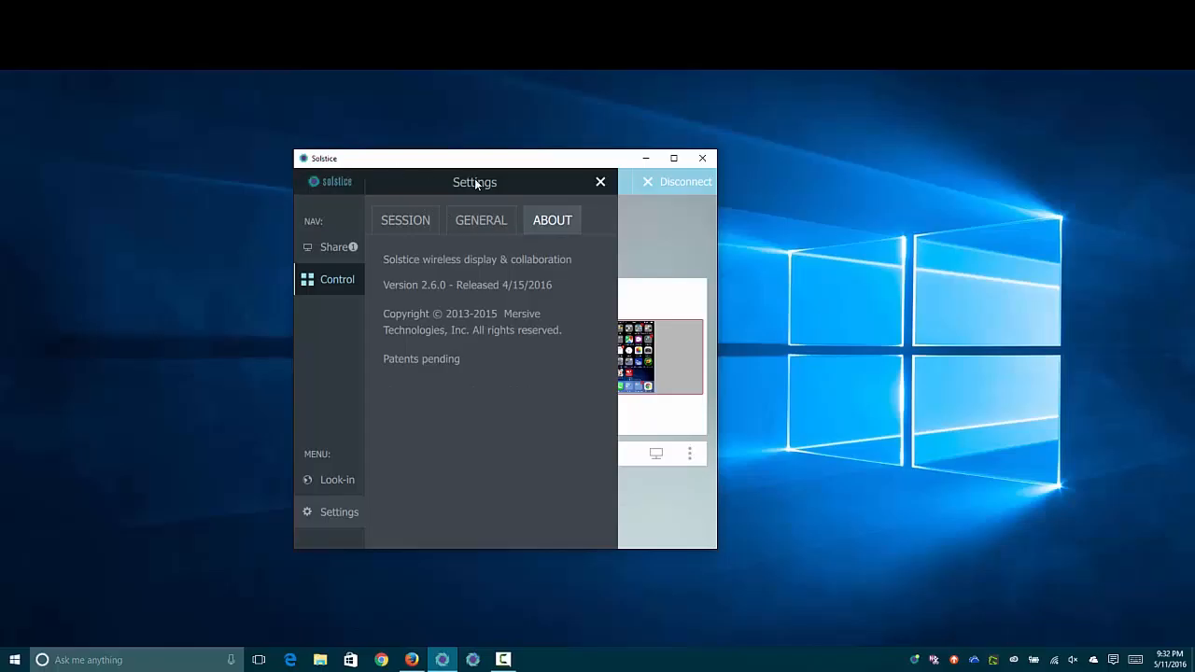
{"action": "mouse_move", "coordinate": [600, 183]}
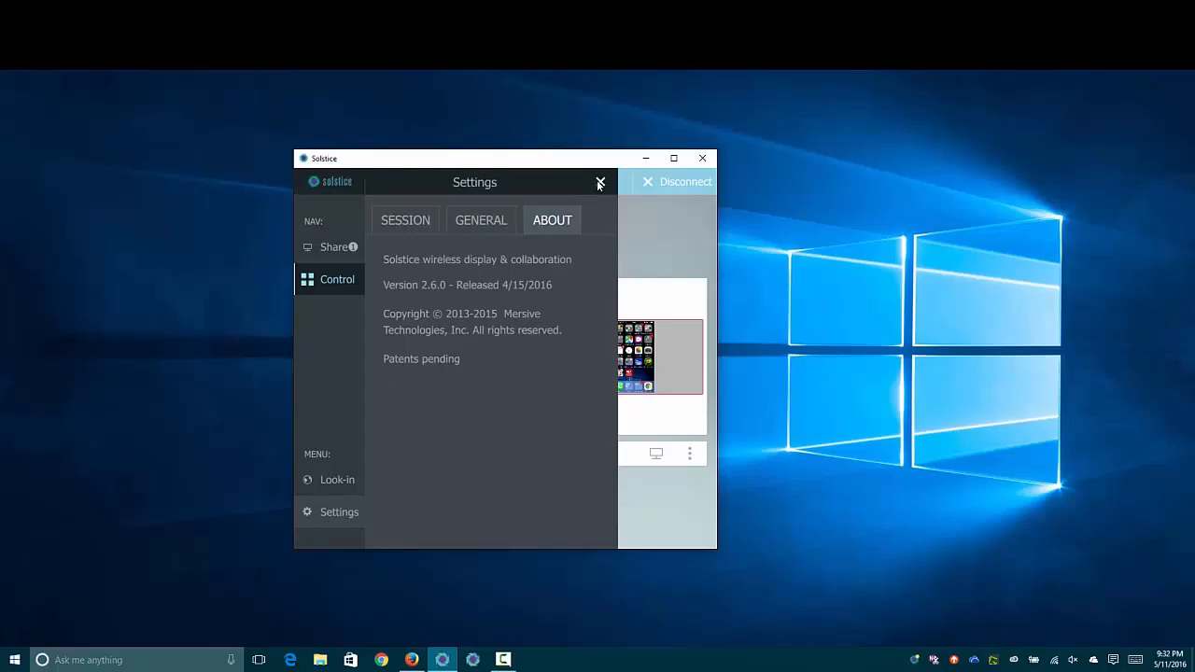
{"action": "left_click", "coordinate": [601, 183]}
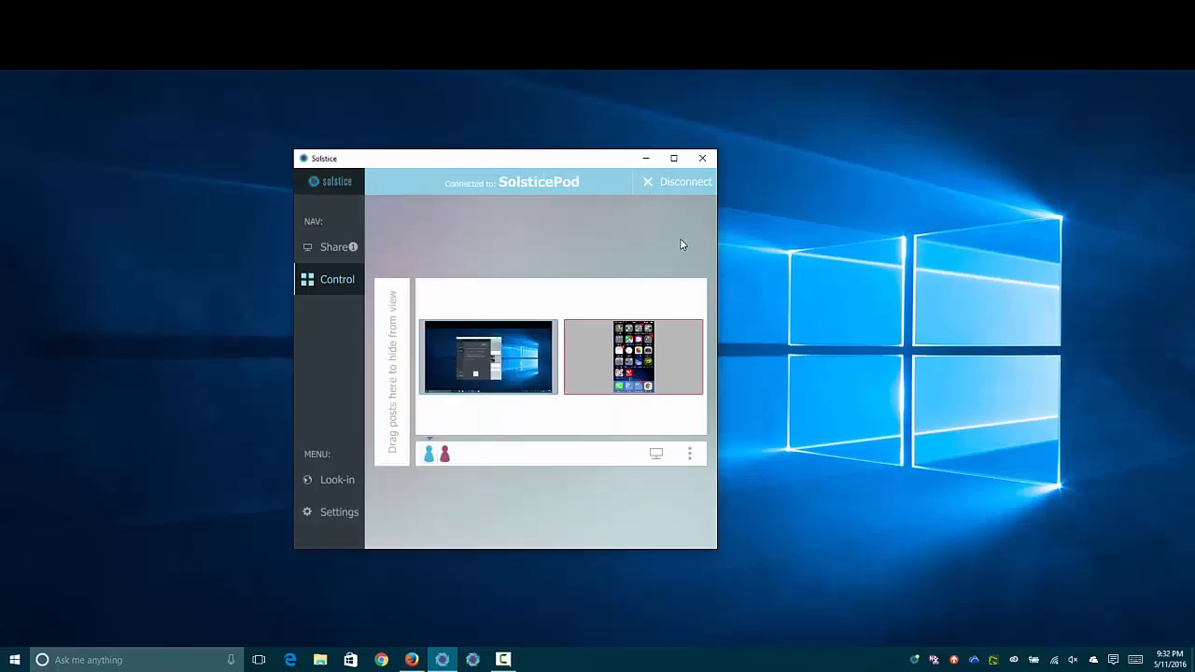
Move the phone post aside so the shared desktop fills the SolsticePod display.
{"action": "left_click", "coordinate": [444, 456]}
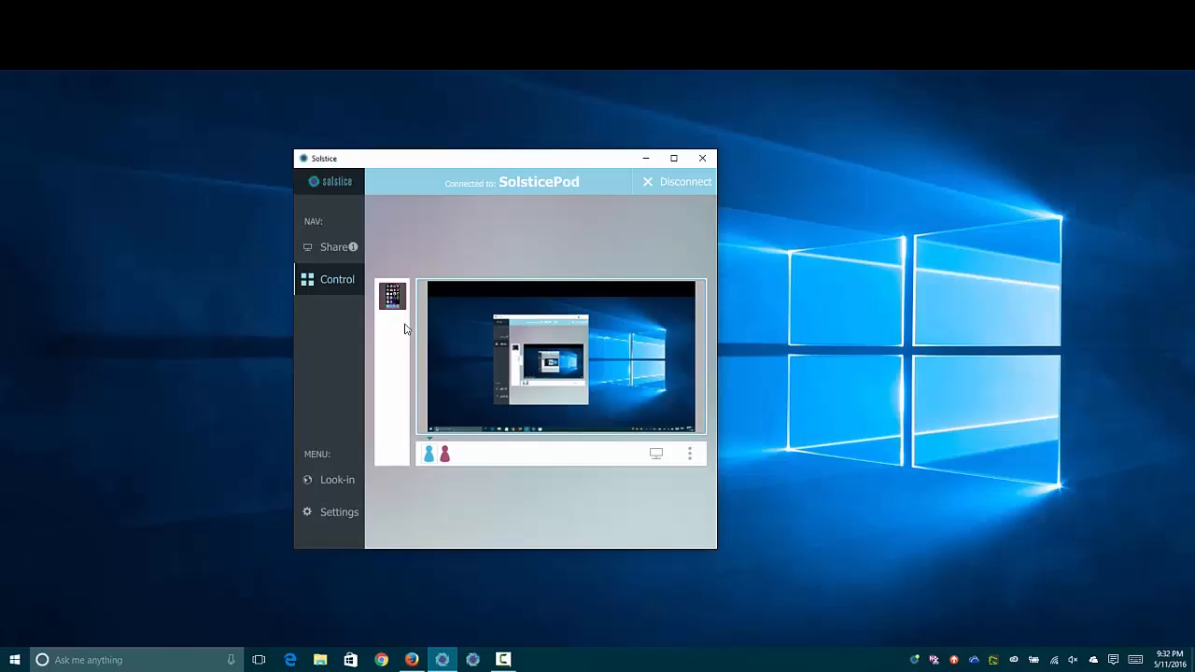
{"action": "mouse_move", "coordinate": [392, 295]}
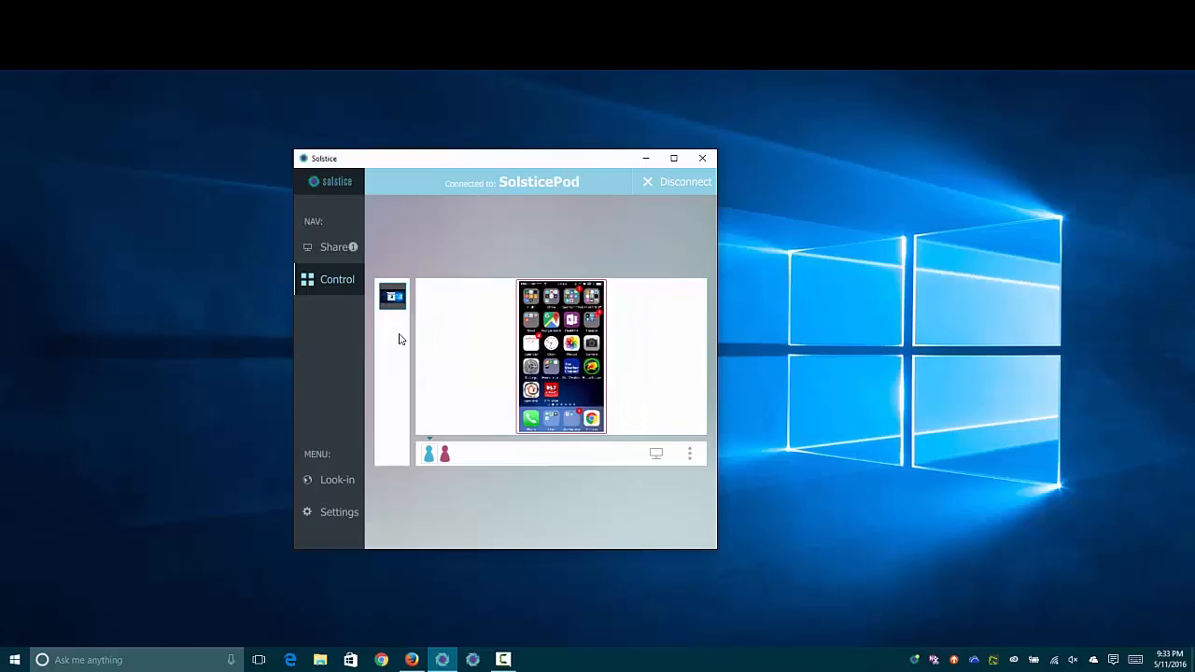
{"action": "mouse_move", "coordinate": [407, 343]}
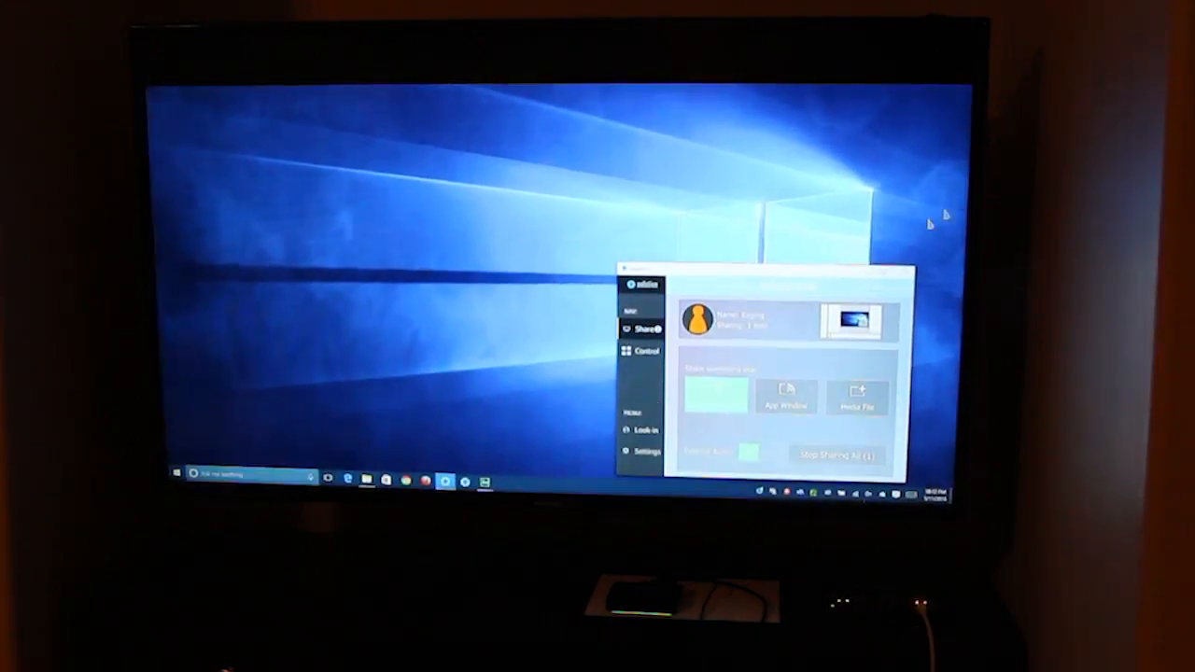
Dismiss the Solstice client window, leaving the Windows desktop with wallpaper and taskbar.
{"action": "left_click", "coordinate": [645, 351]}
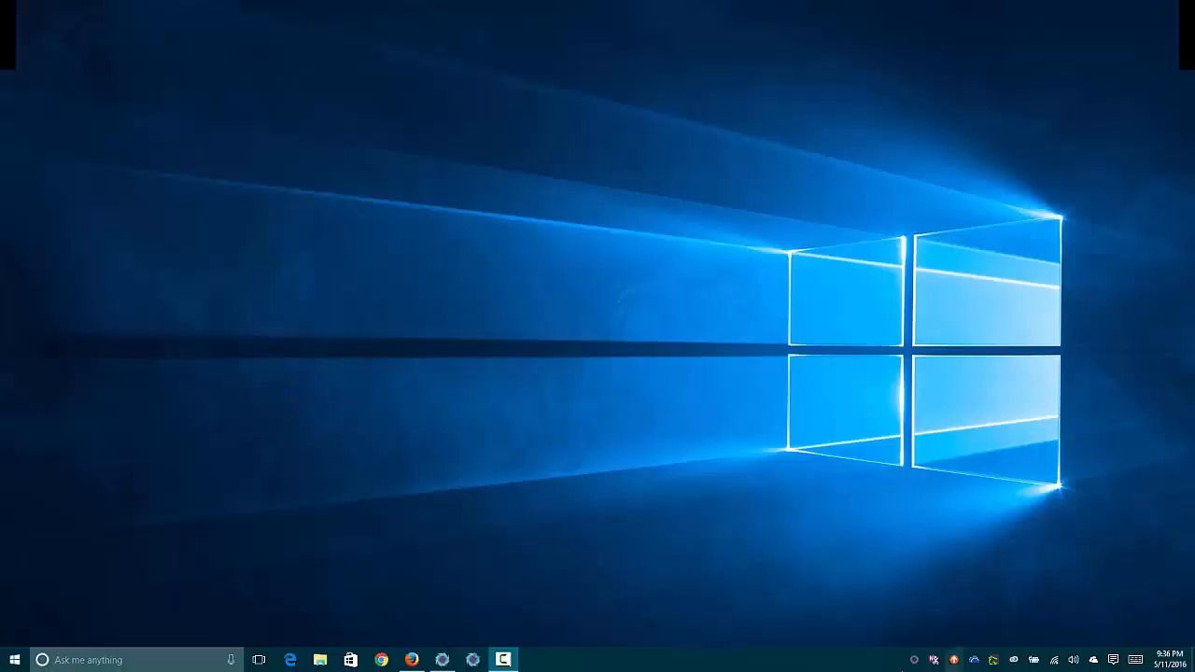
{"action": "mouse_move", "coordinate": [612, 624]}
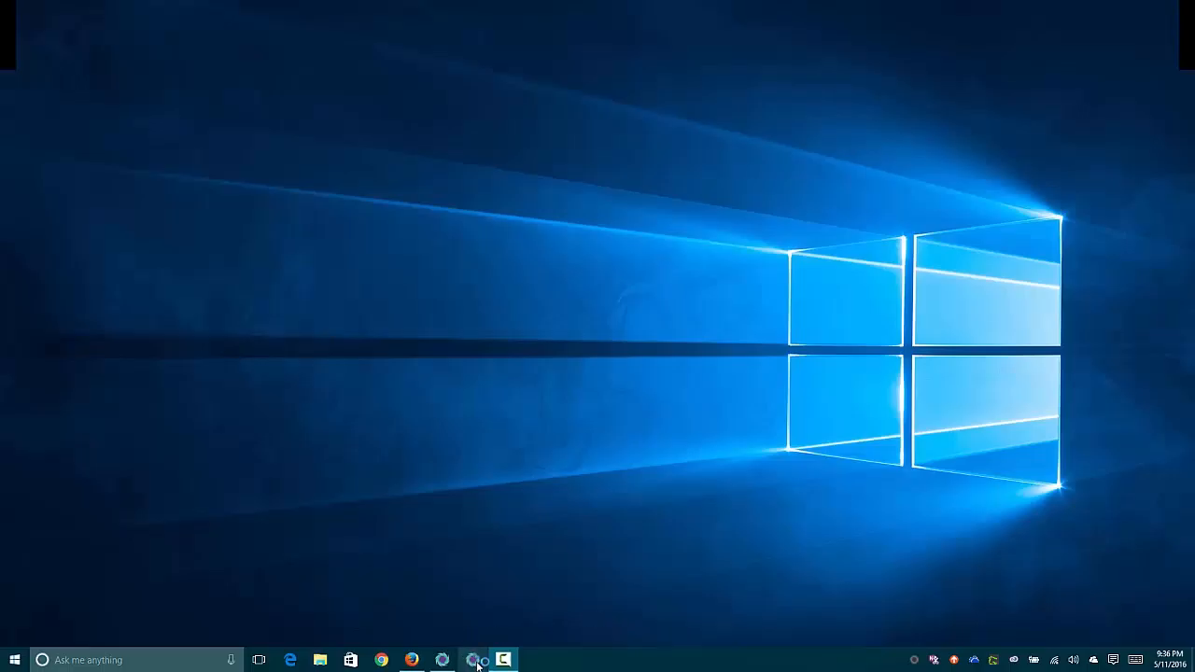
Discover Solstice displays, import the found SolsticePod and select it to show its Network settings.
{"action": "left_click", "coordinate": [473, 661]}
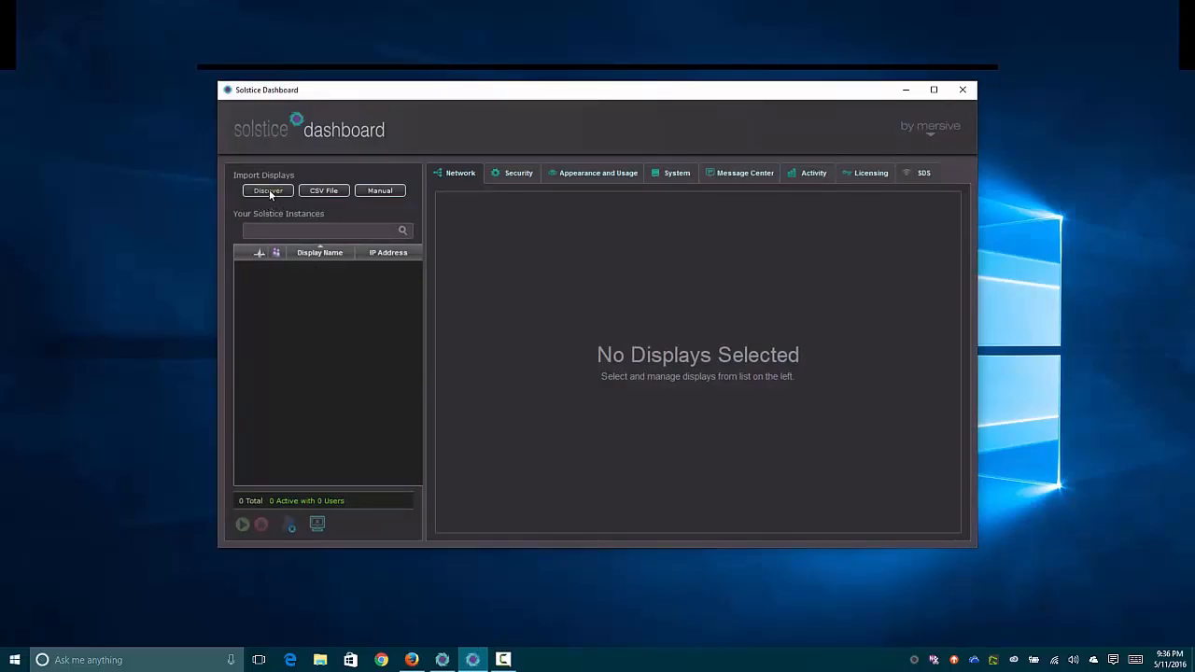
{"action": "mouse_move", "coordinate": [269, 191]}
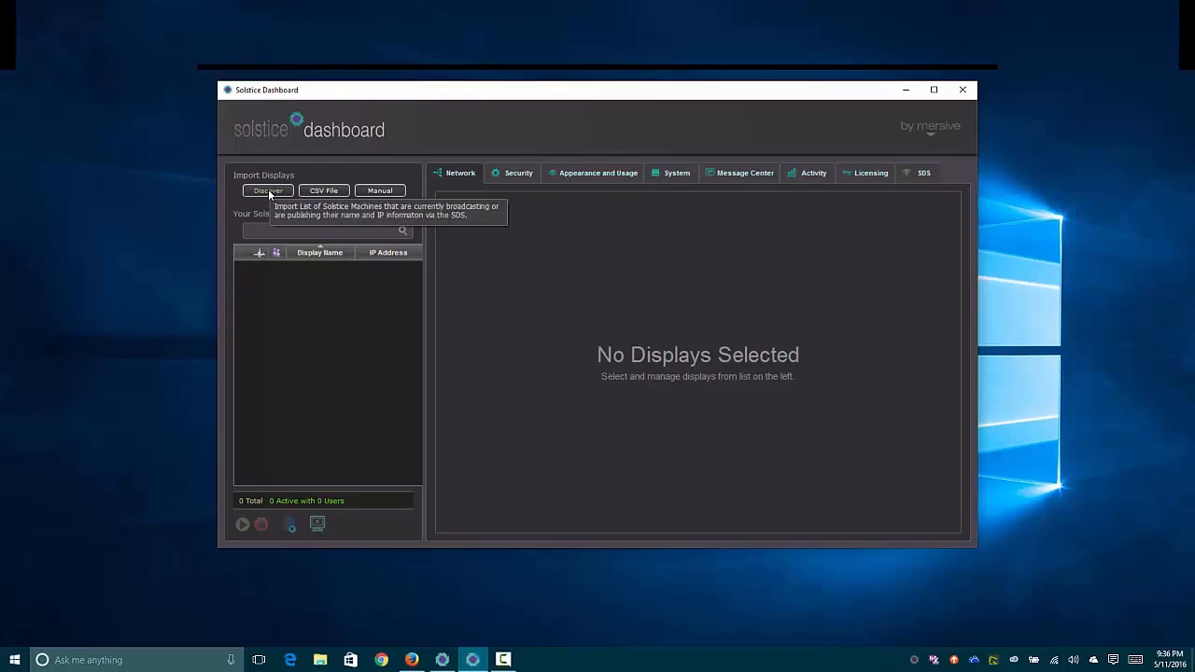
{"action": "left_click", "coordinate": [268, 190]}
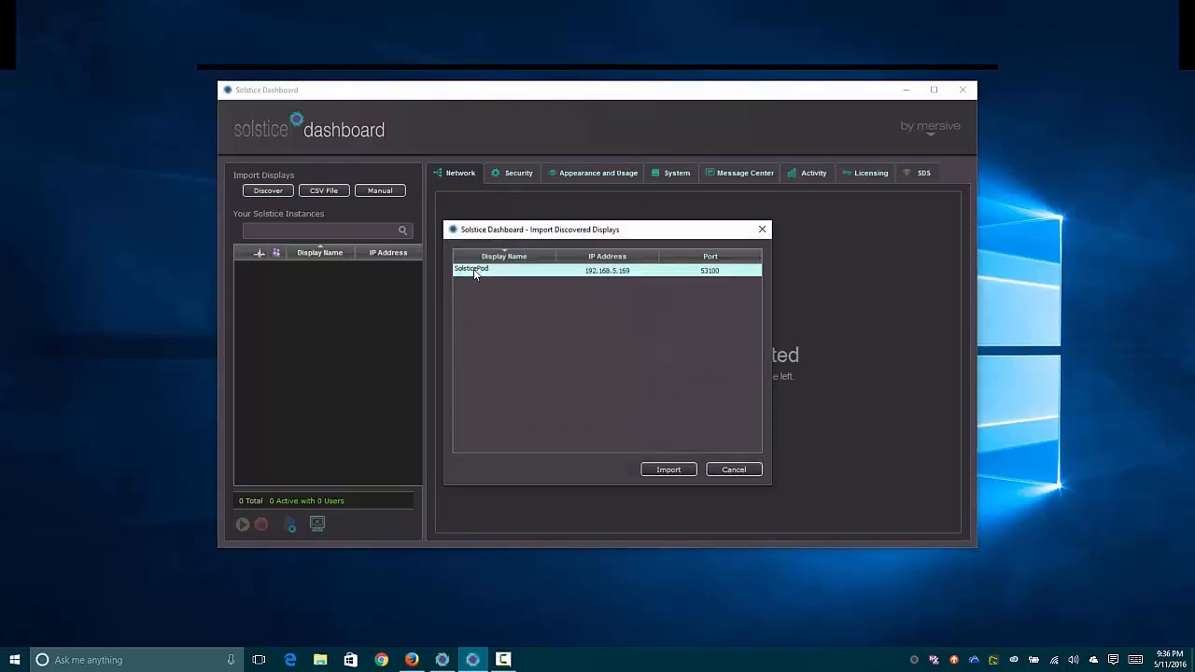
{"action": "left_click", "coordinate": [669, 469]}
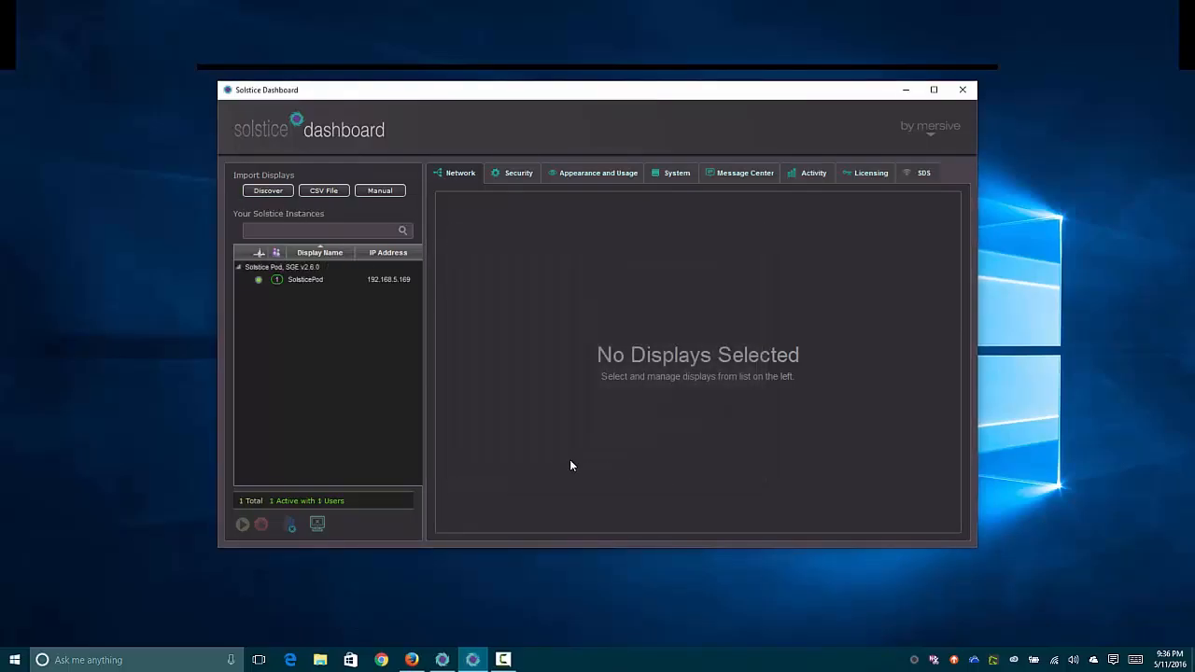
{"action": "left_click", "coordinate": [306, 280]}
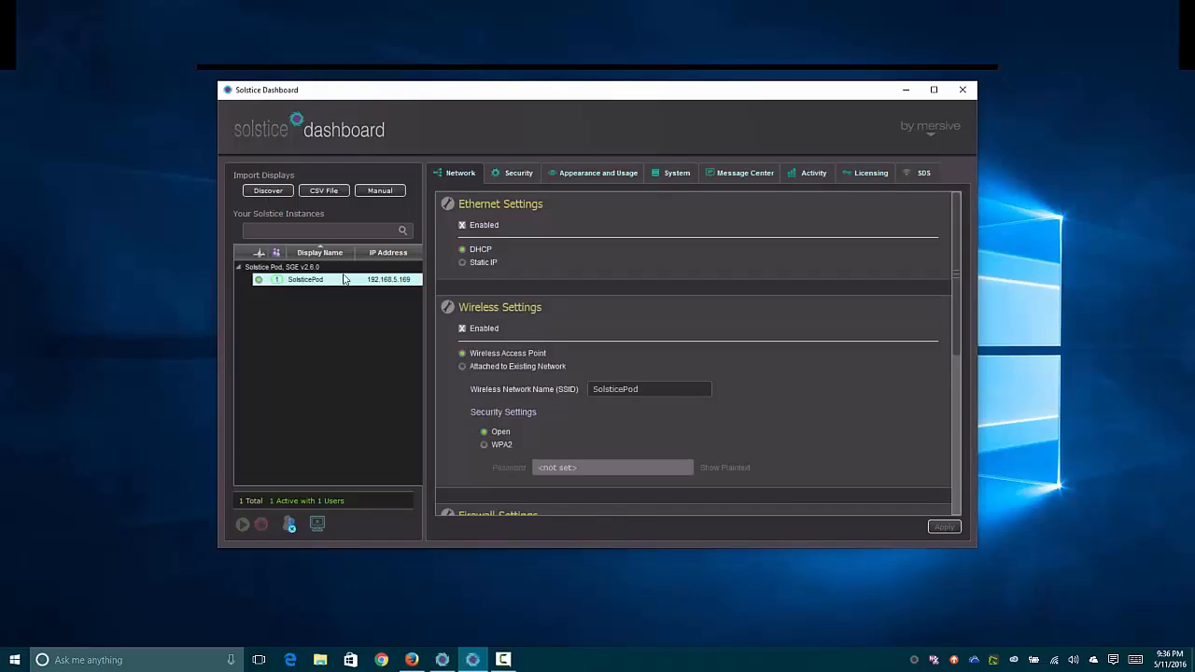
Review SolsticePod's Network, Appearance and Usage, and System sections in the maximized dashboard.
{"action": "left_click", "coordinate": [933, 90]}
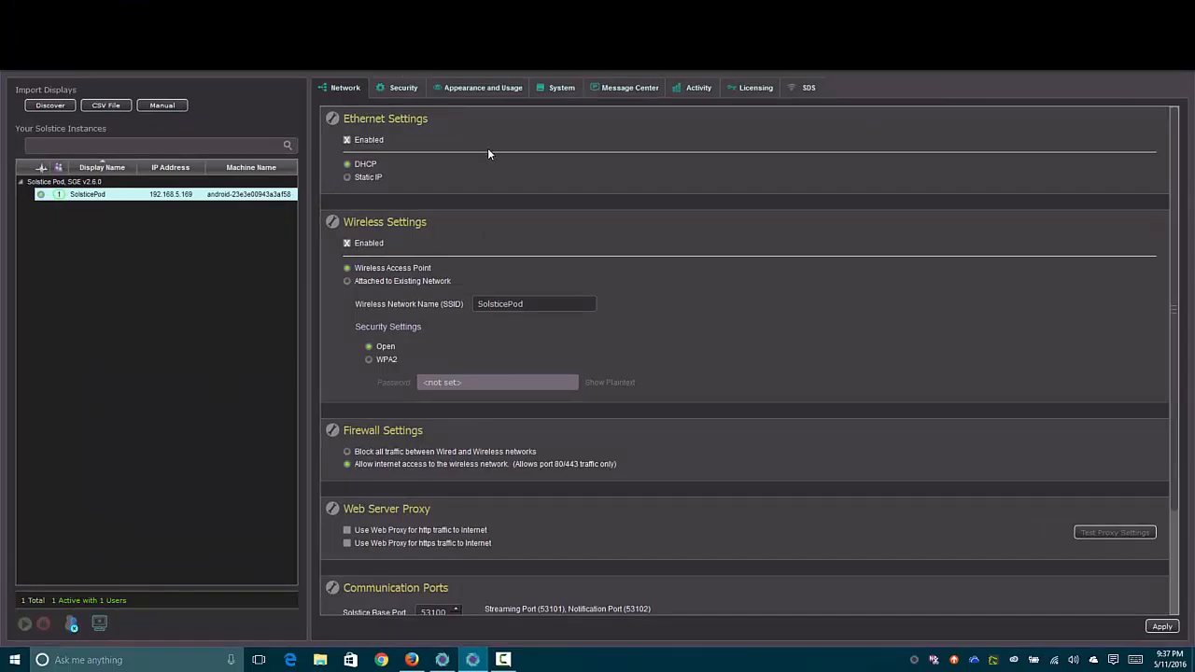
{"action": "scroll", "scroll_direction": "down", "scroll_amount": 3}
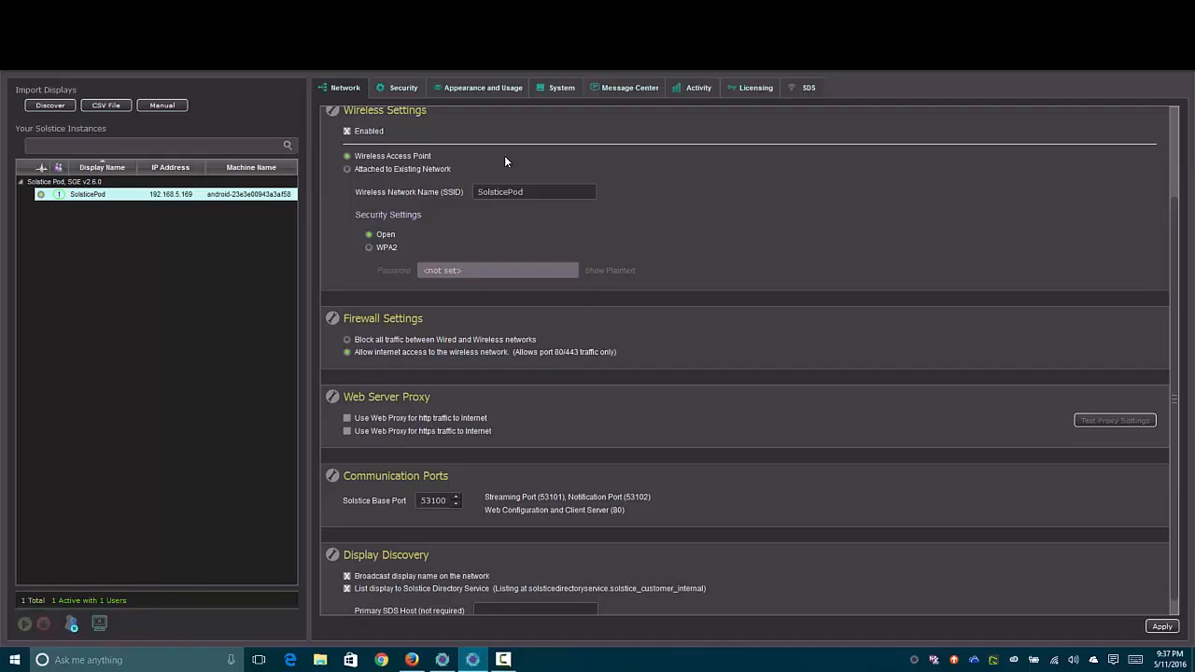
{"action": "scroll", "scroll_direction": "up", "scroll_amount": 3}
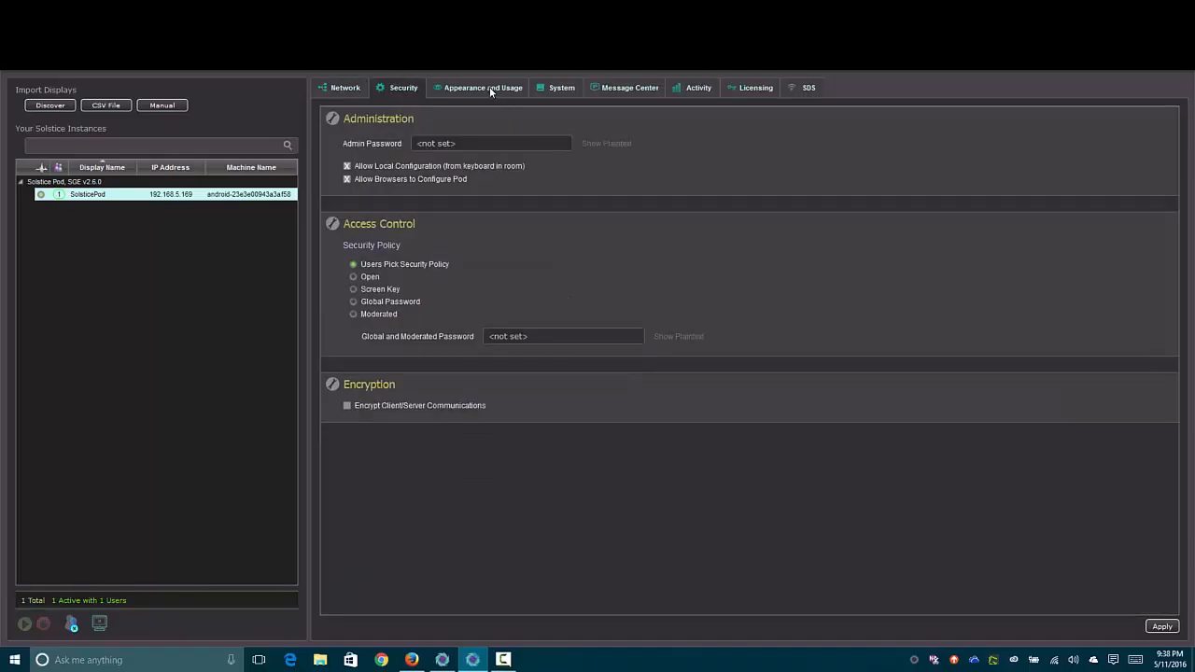
{"action": "left_click", "coordinate": [482, 88]}
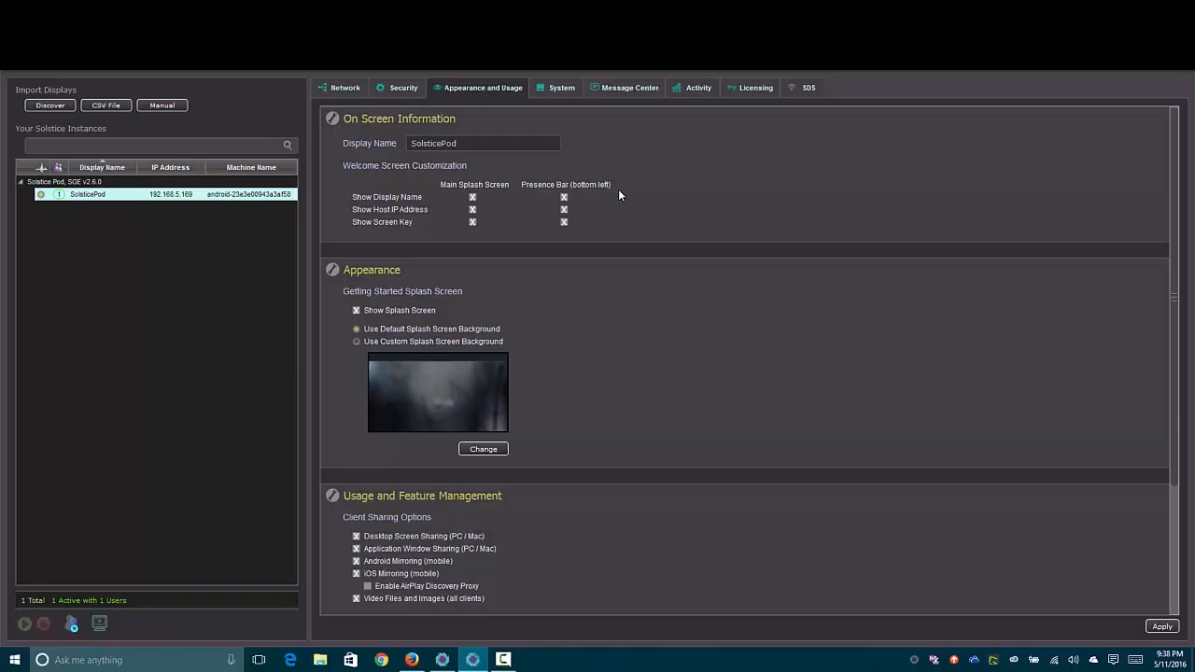
{"action": "scroll", "scroll_direction": "down", "scroll_amount": 3}
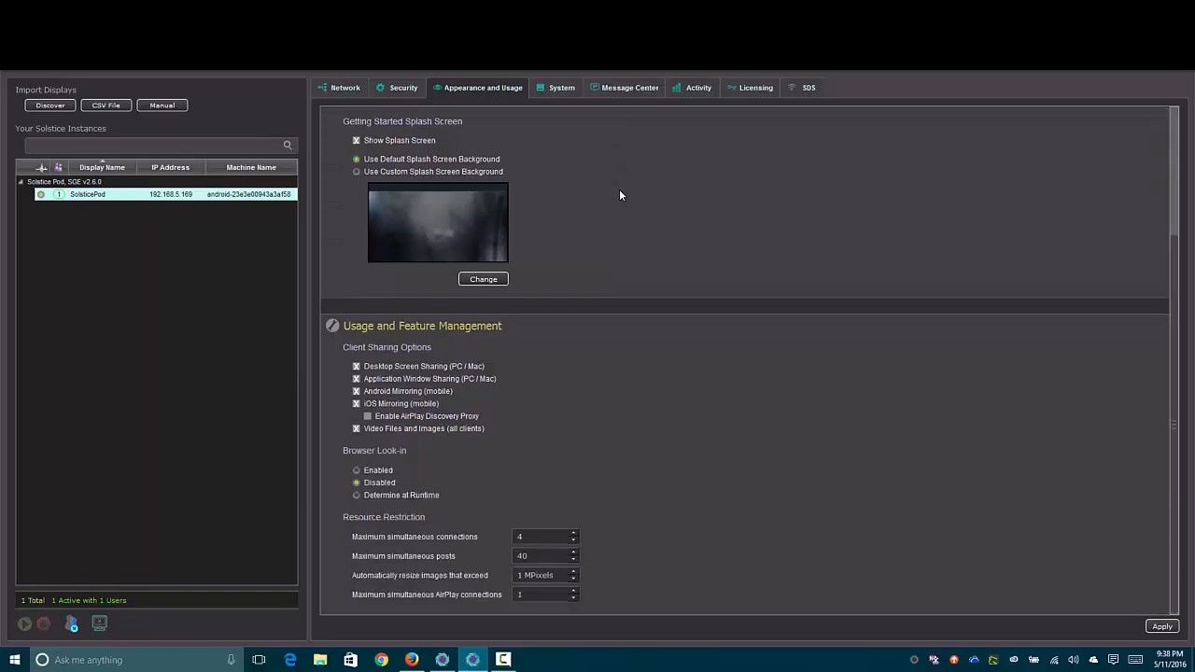
{"action": "left_click", "coordinate": [560, 88]}
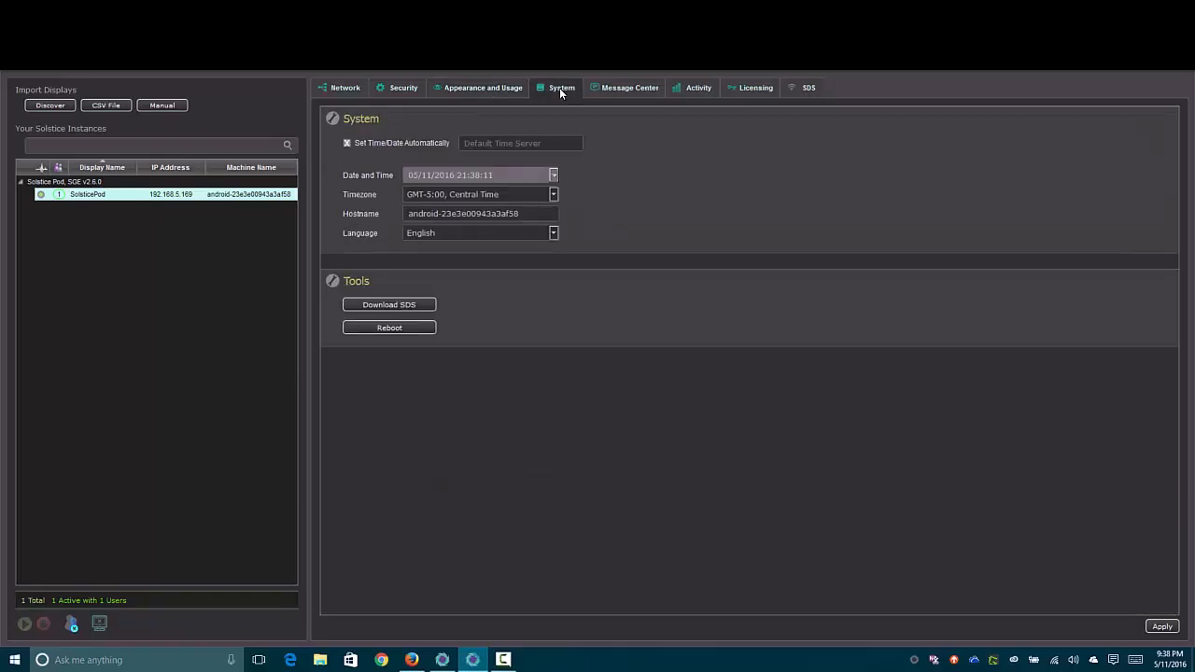
{"action": "mouse_move", "coordinate": [628, 93]}
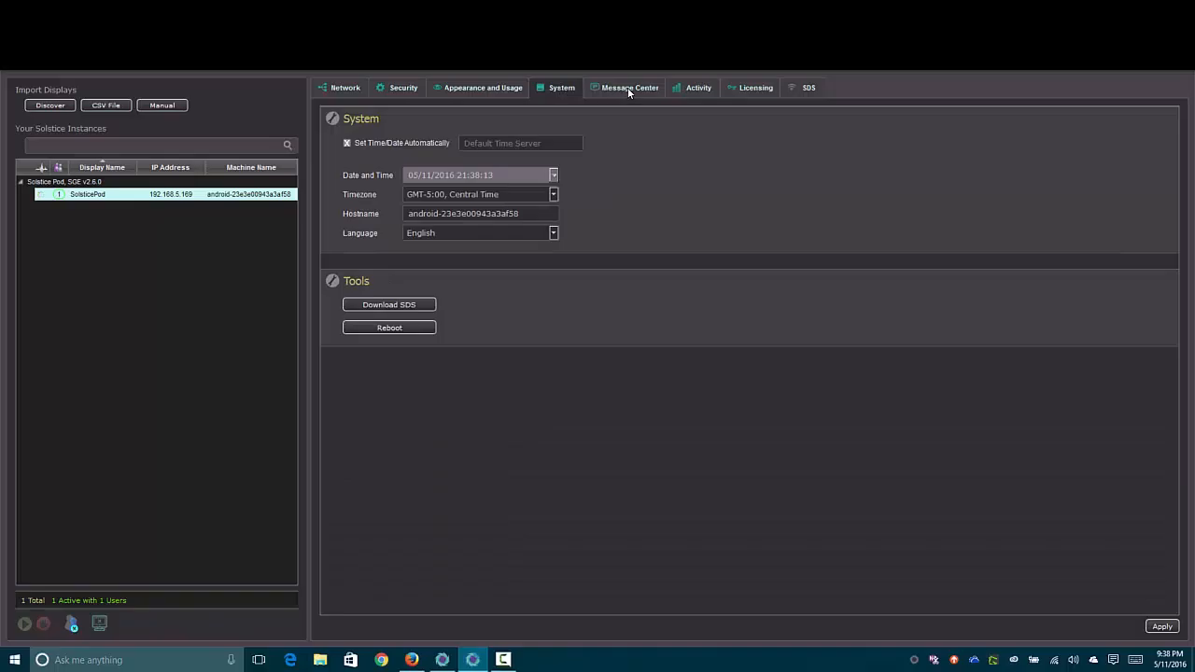
Review the Message Center, Activity and Licensing sections, ending on the SDS status.
{"action": "left_click", "coordinate": [629, 88]}
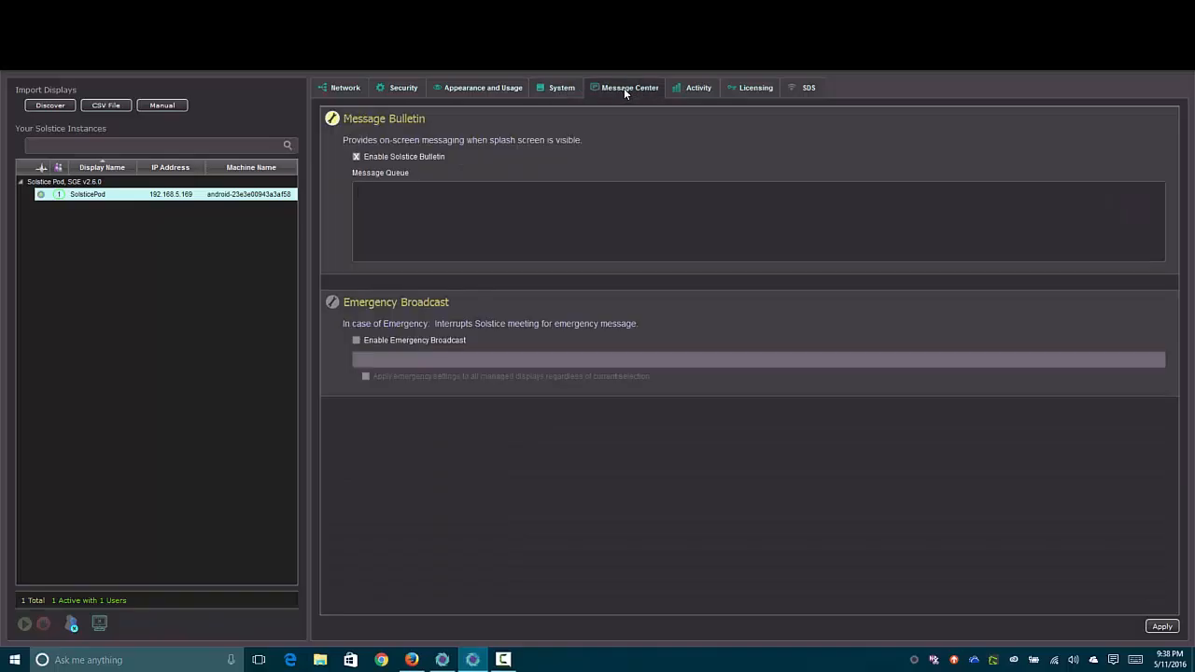
{"action": "left_click", "coordinate": [354, 157]}
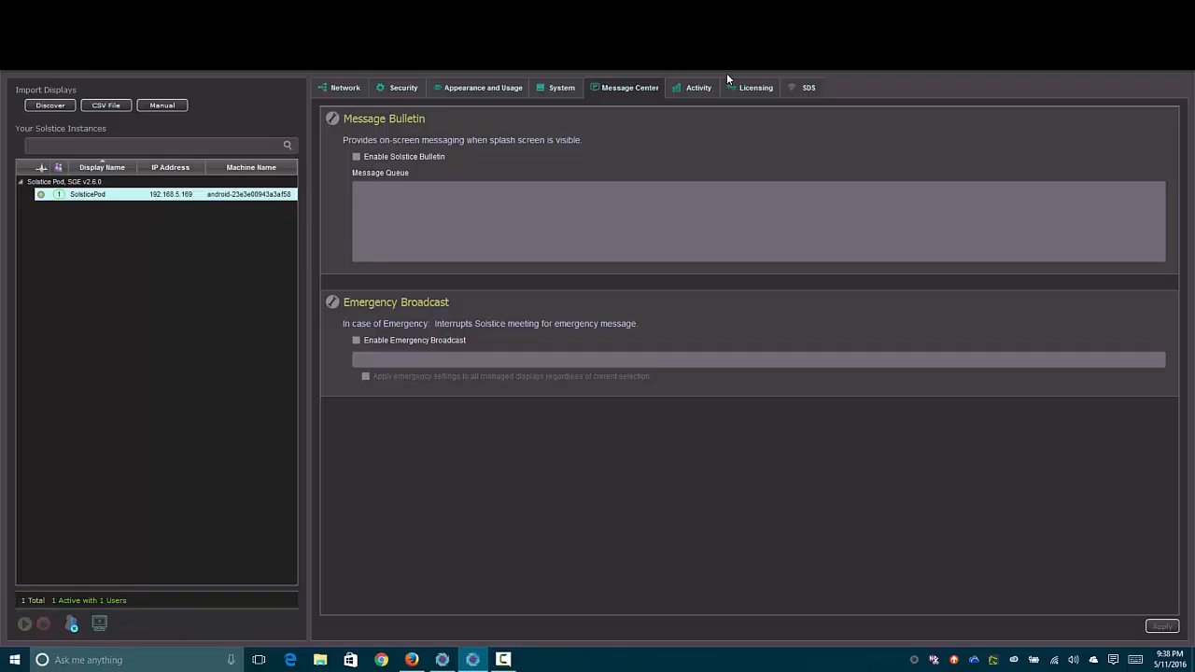
{"action": "left_click", "coordinate": [698, 87]}
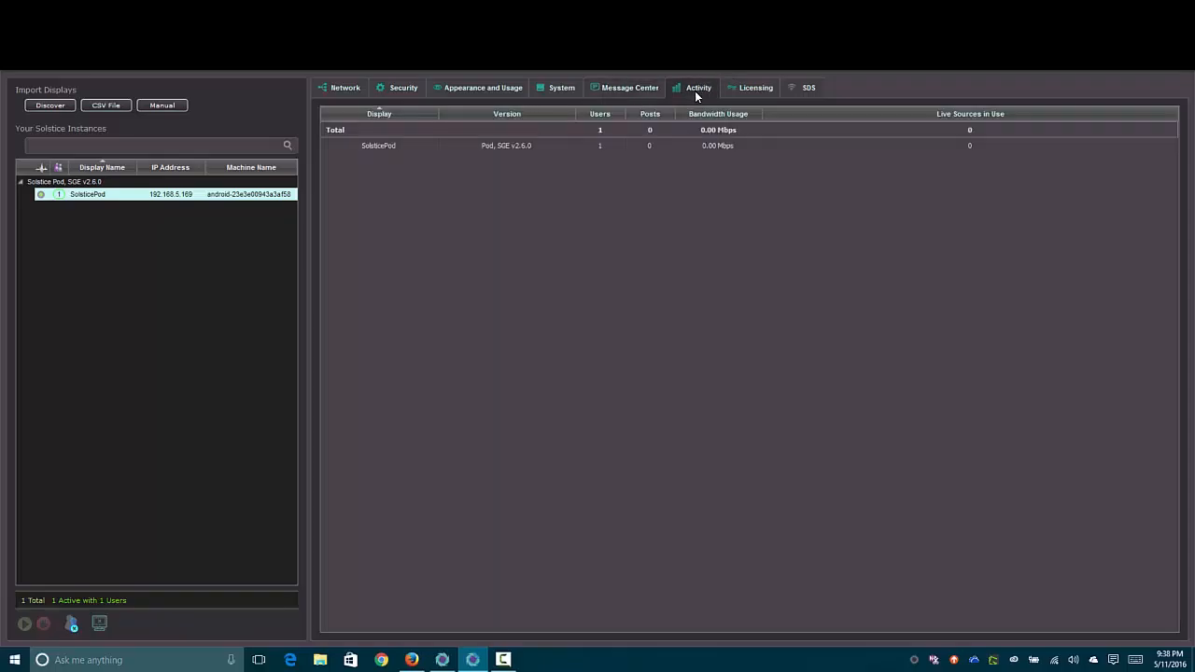
{"action": "mouse_move", "coordinate": [708, 154]}
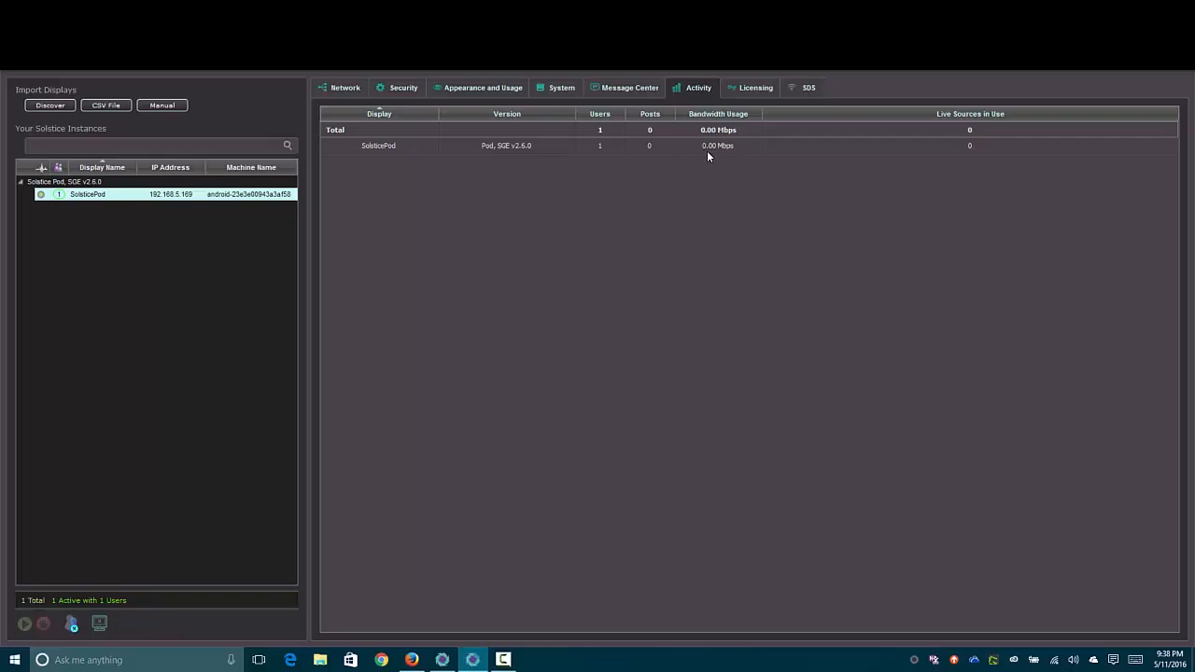
{"action": "left_click", "coordinate": [755, 88]}
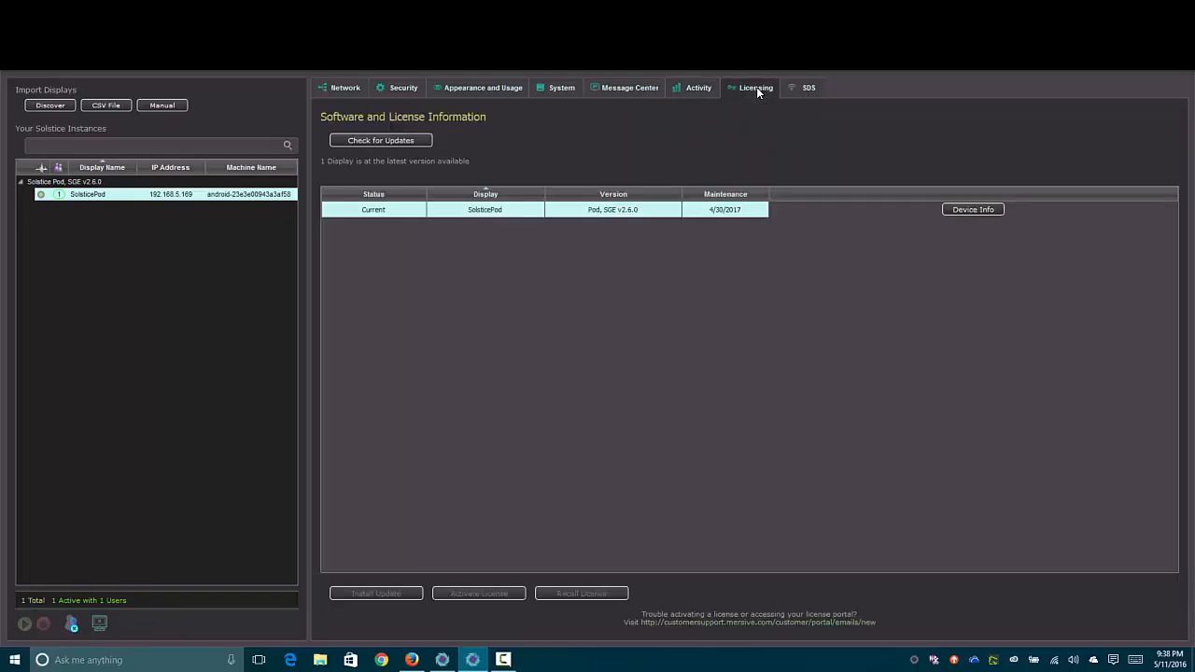
{"action": "mouse_move", "coordinate": [801, 90]}
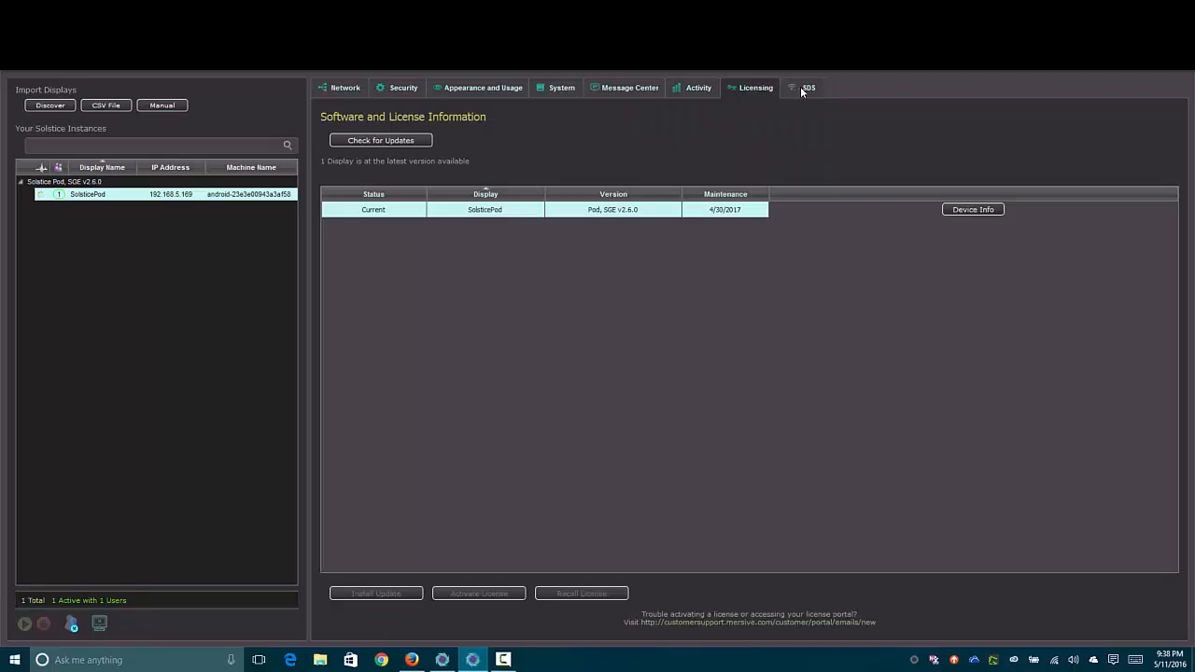
{"action": "left_click", "coordinate": [806, 88]}
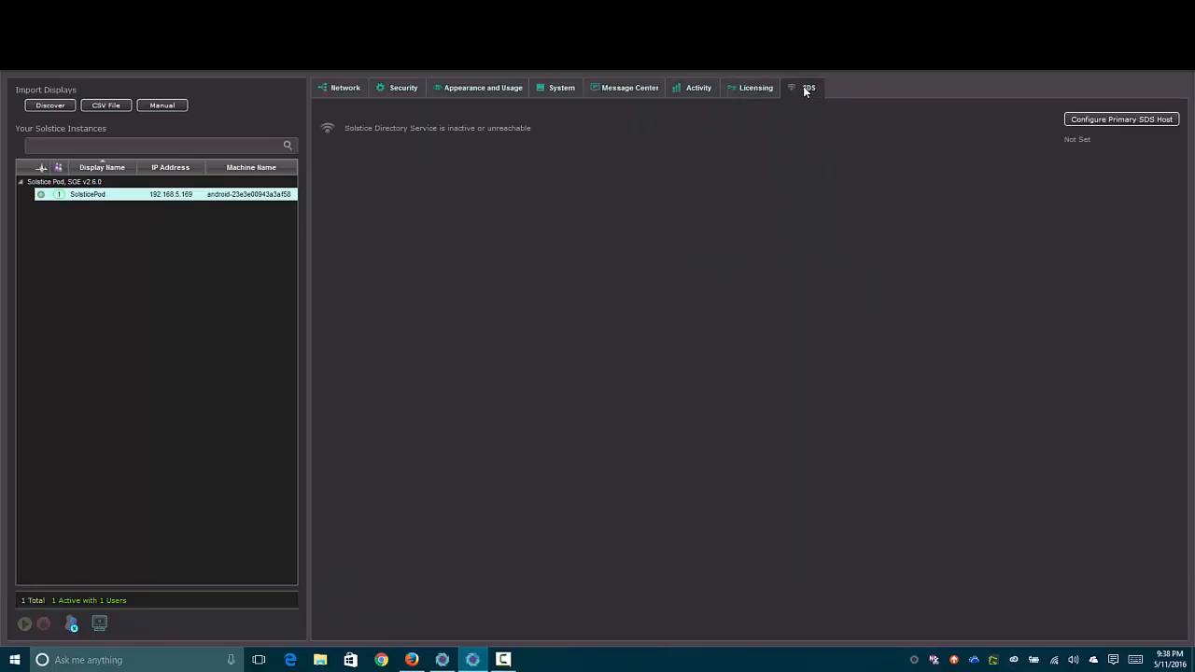